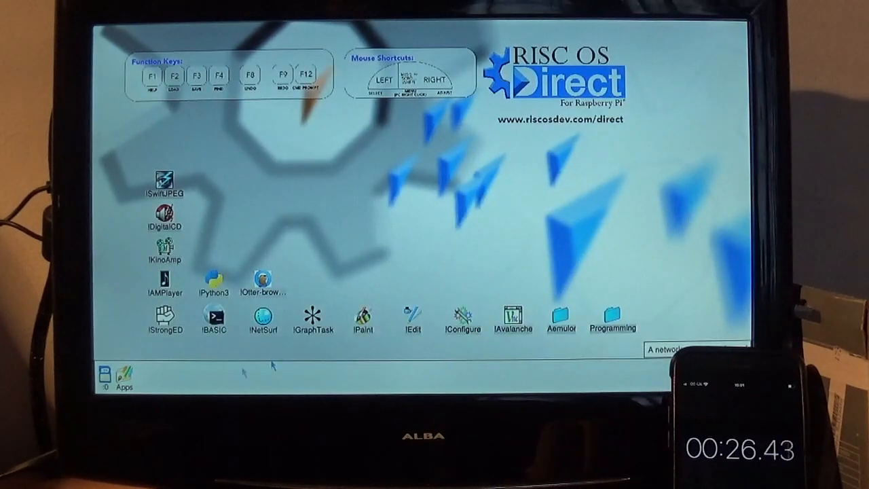
# Browse the dietpi home folder in PCManFM and run DietPi-Config in a terminal.
pyautogui.doubleClick(105, 372)
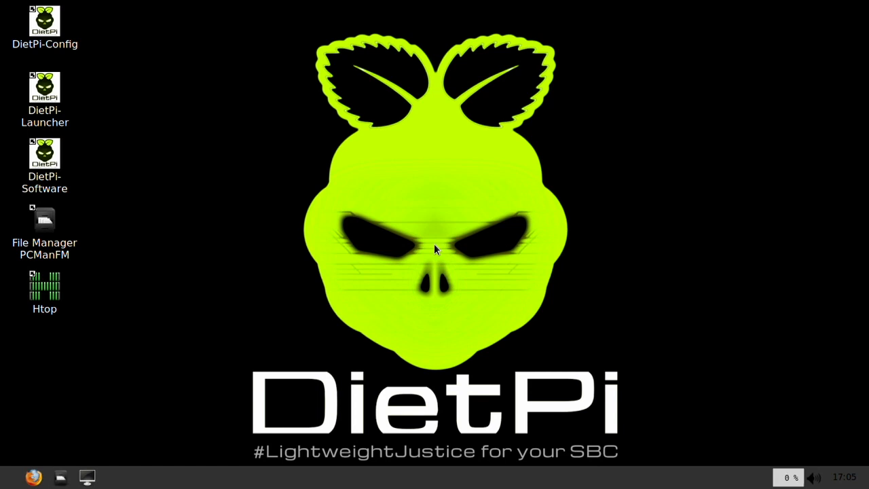
pyautogui.moveTo(391, 163)
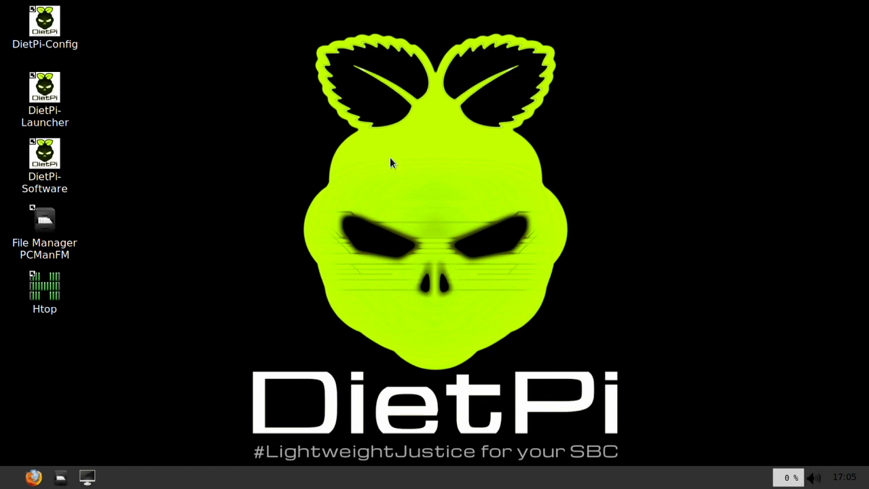
pyautogui.moveTo(765, 129)
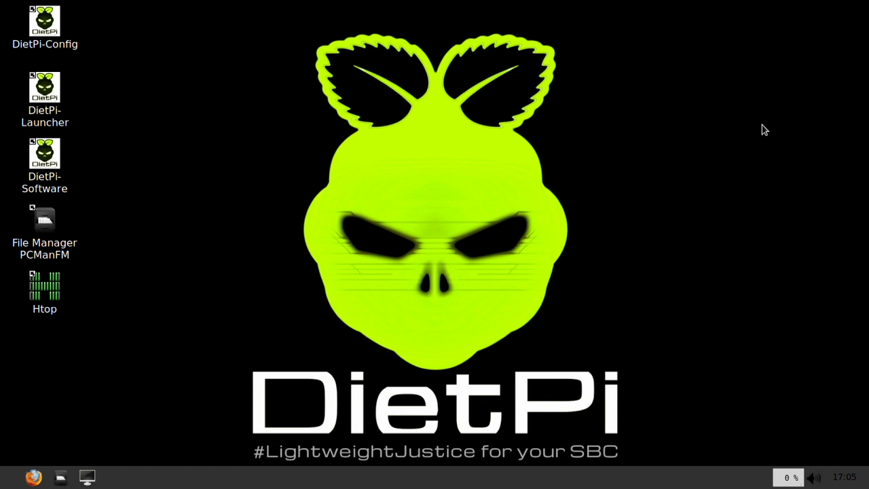
pyautogui.moveTo(228, 249)
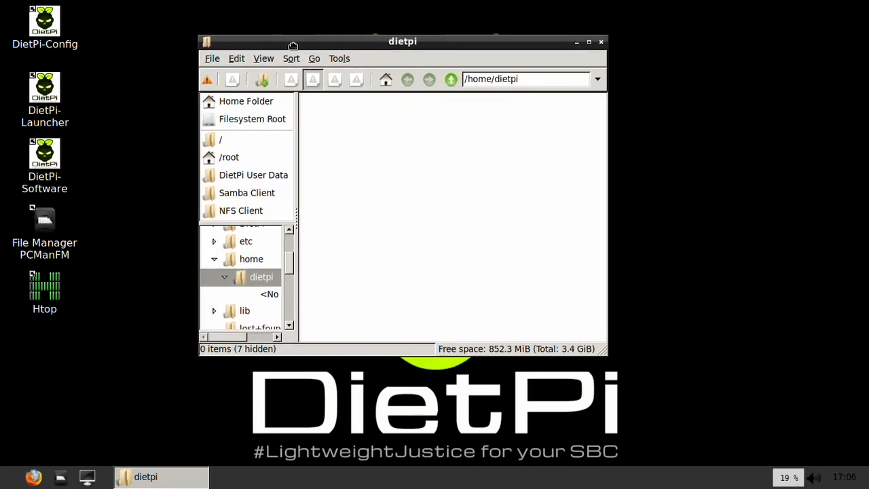
pyautogui.moveTo(402, 40); pyautogui.dragTo(409, 29)
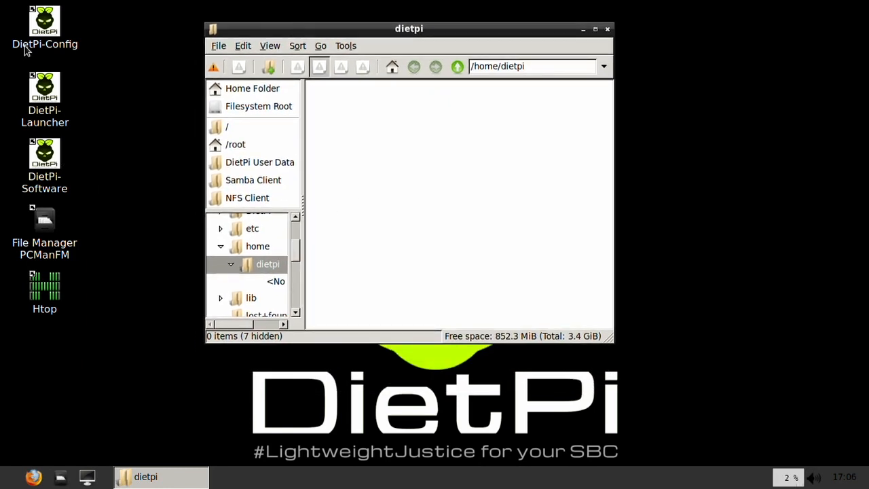
pyautogui.doubleClick(44, 20)
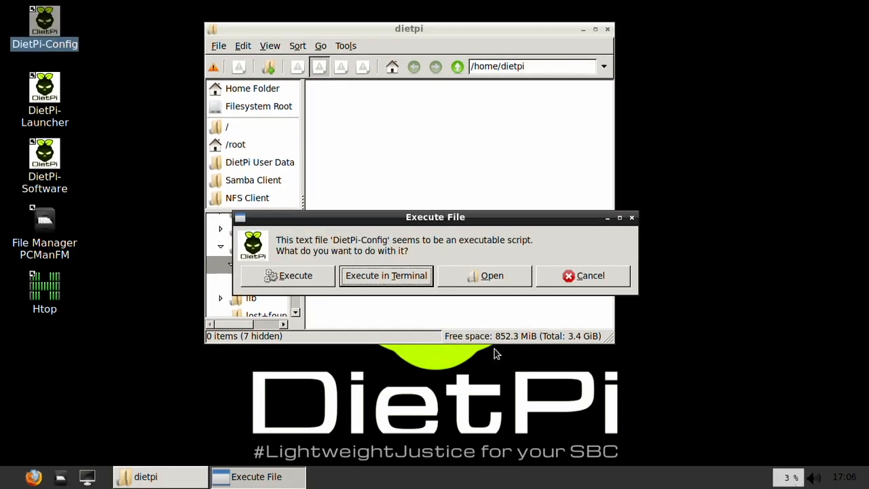
pyautogui.click(385, 275)
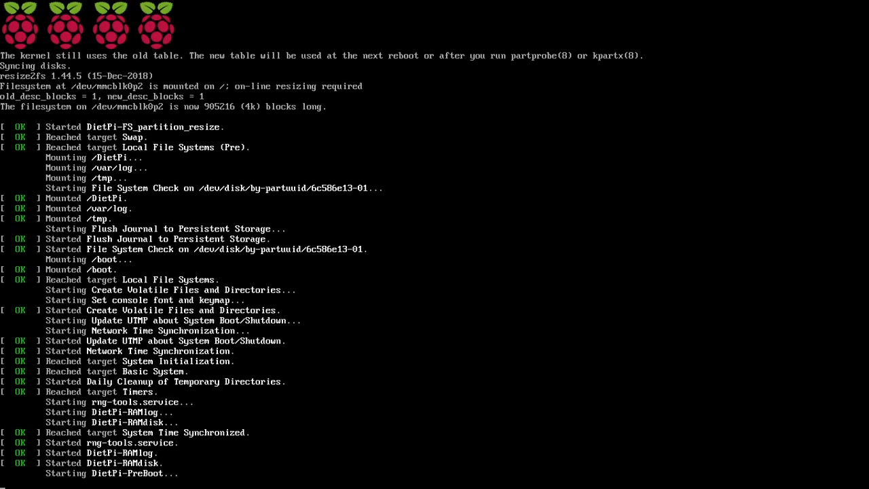
pyautogui.scroll(-3)
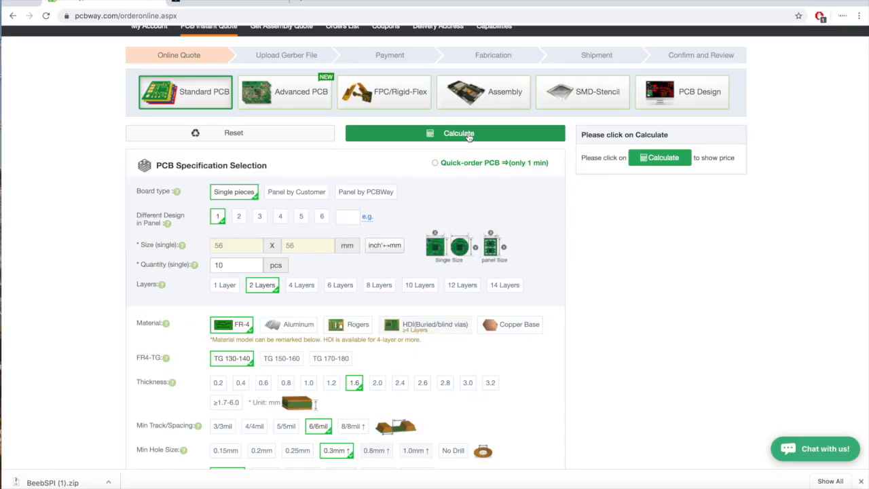
# Calculate the 10-board, two-layer 56×56 mm quote and open the shipping country list.
pyautogui.click(458, 133)
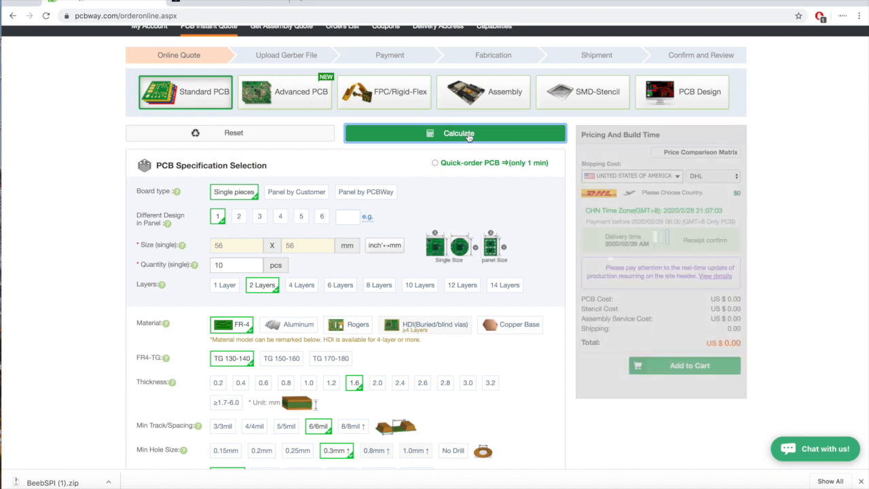
pyautogui.click(454, 133)
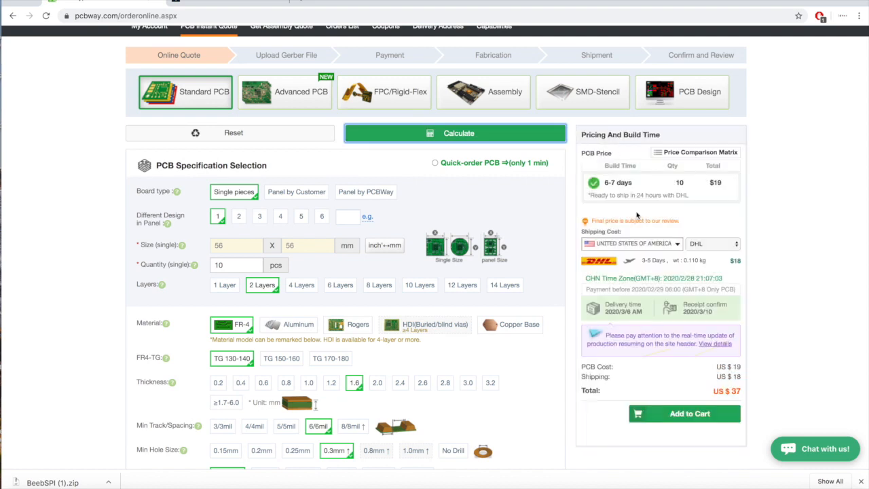
pyautogui.click(631, 243)
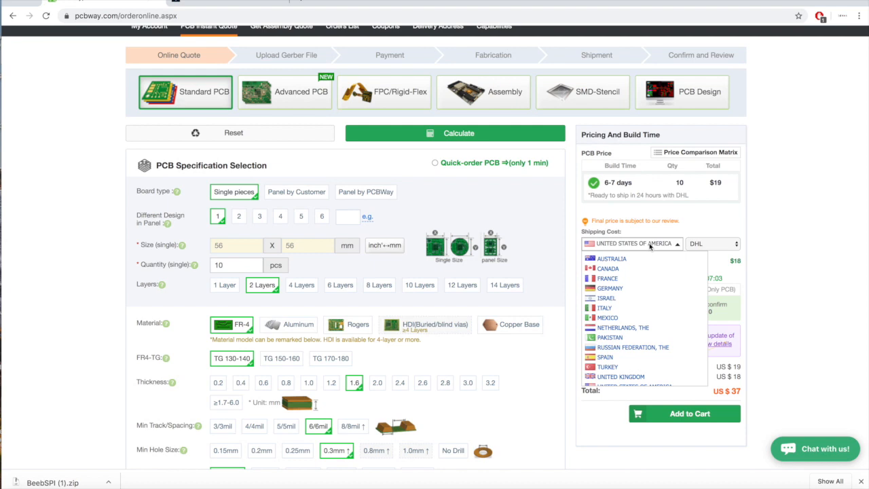
pyautogui.scroll(-3)
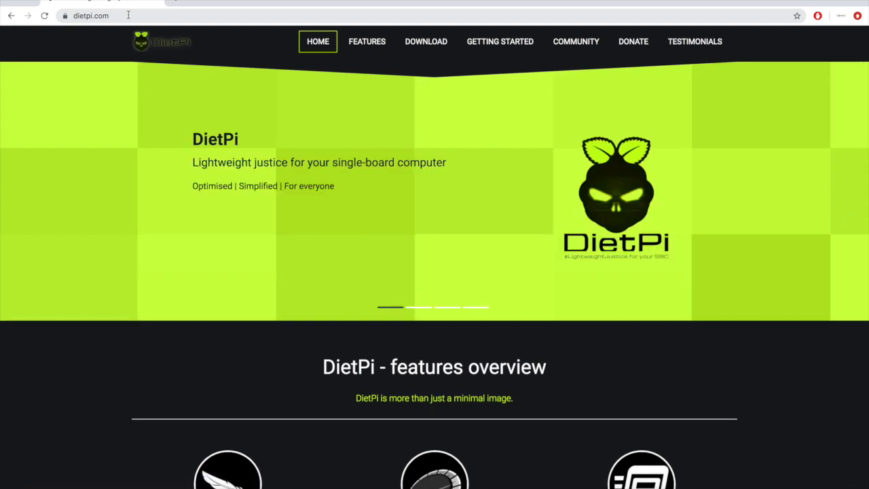
pyautogui.moveTo(475, 182)
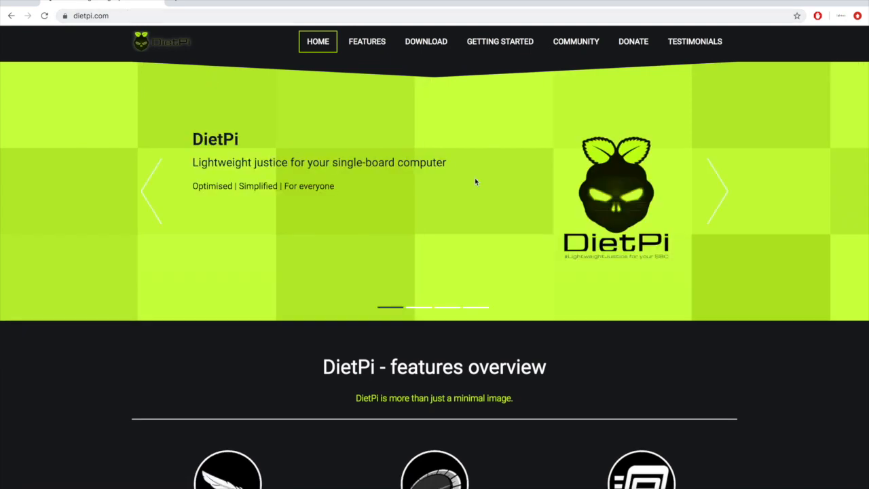
pyautogui.moveTo(500, 41)
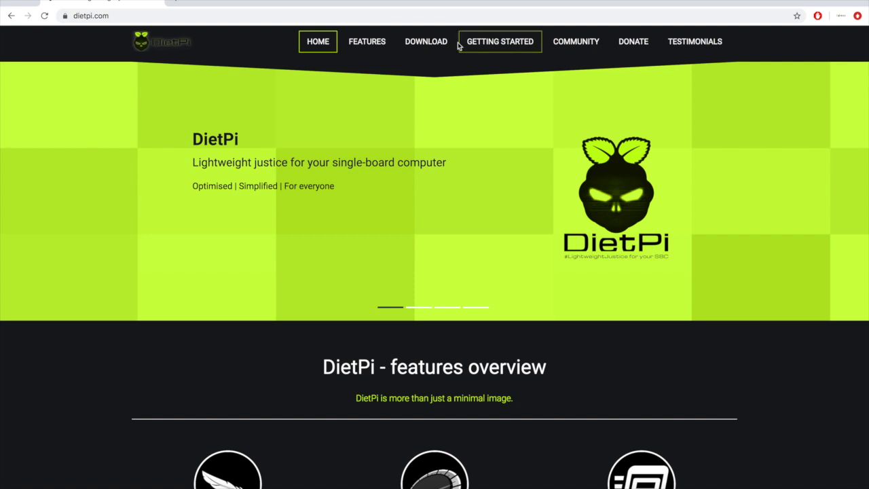
# Open the Raspberry Pi tile under Download and download its DietPi image.
pyautogui.scroll(-3)
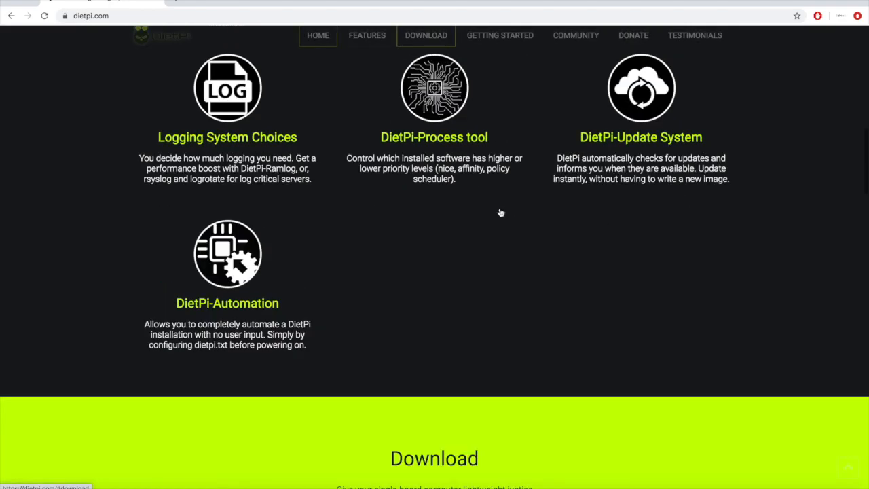
pyautogui.scroll(-3)
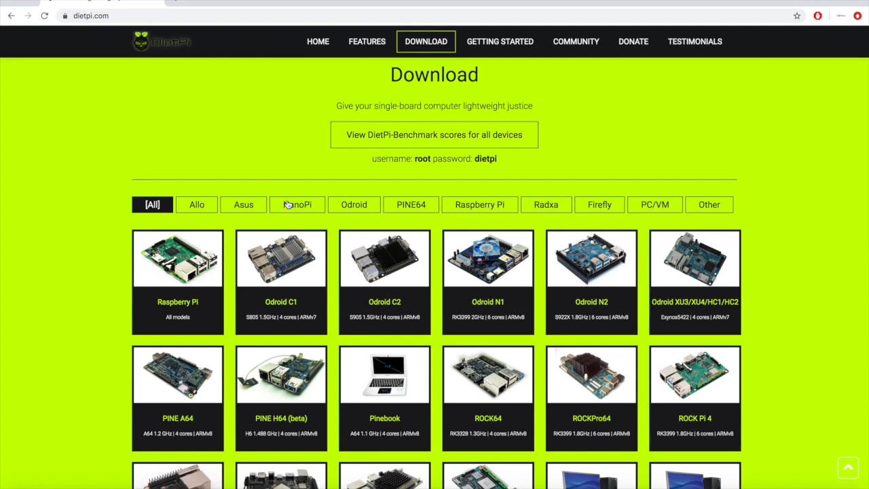
pyautogui.scroll(-3)
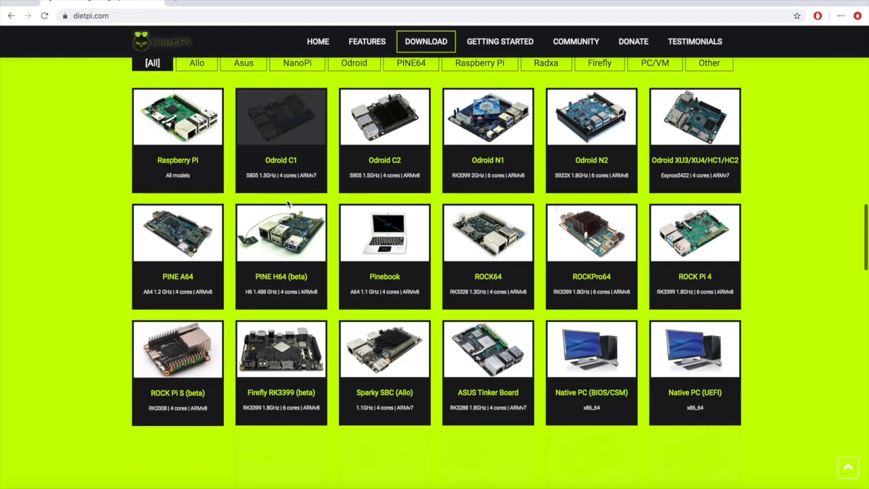
pyautogui.scroll(-3)
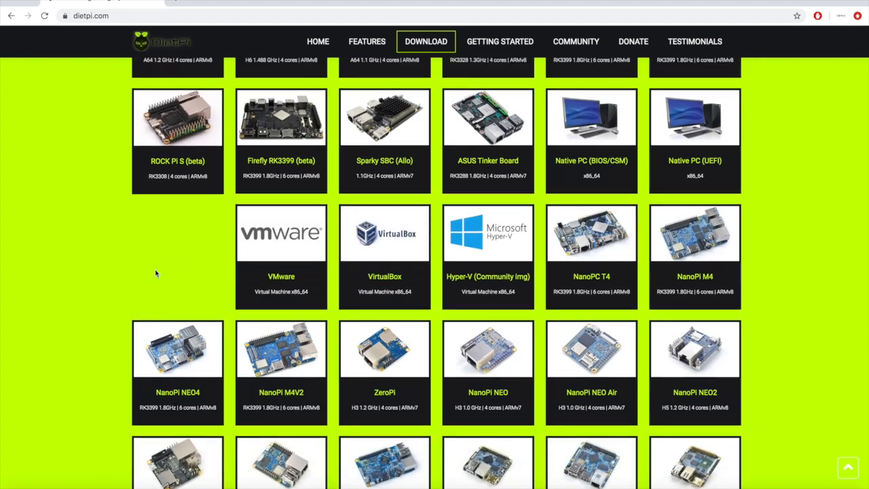
pyautogui.scroll(3)
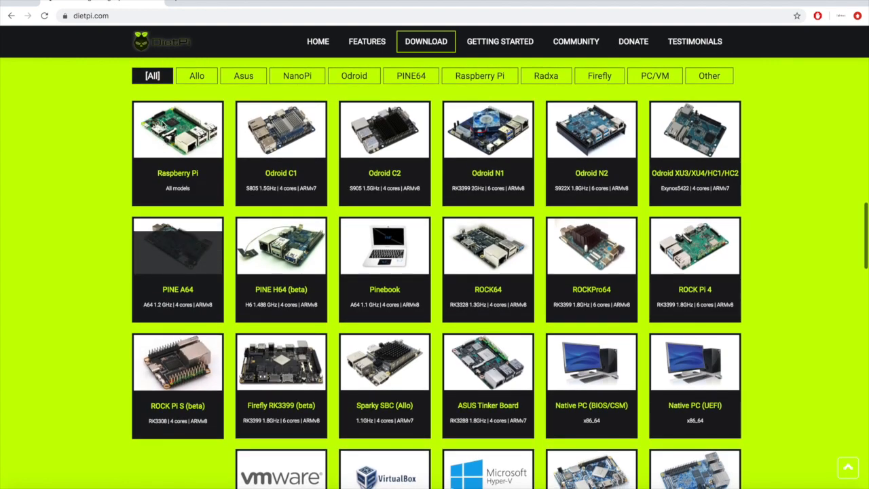
pyautogui.moveTo(177, 136)
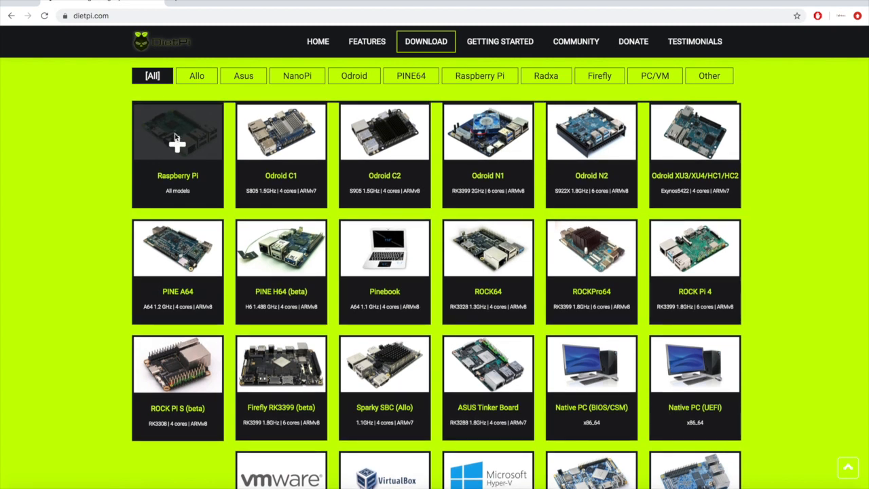
pyautogui.click(177, 131)
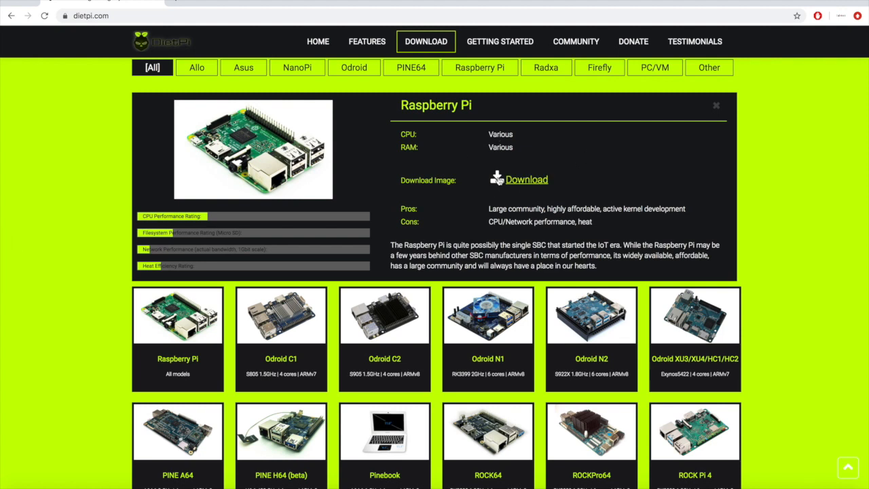
pyautogui.click(527, 179)
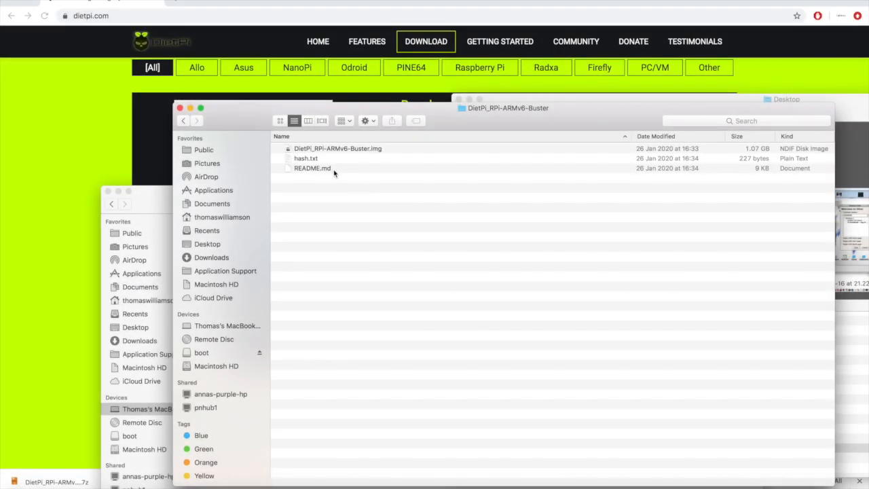
# Select the DietPi_RPi-ARMv6-Buster.img disk image in Finder.
pyautogui.click(338, 148)
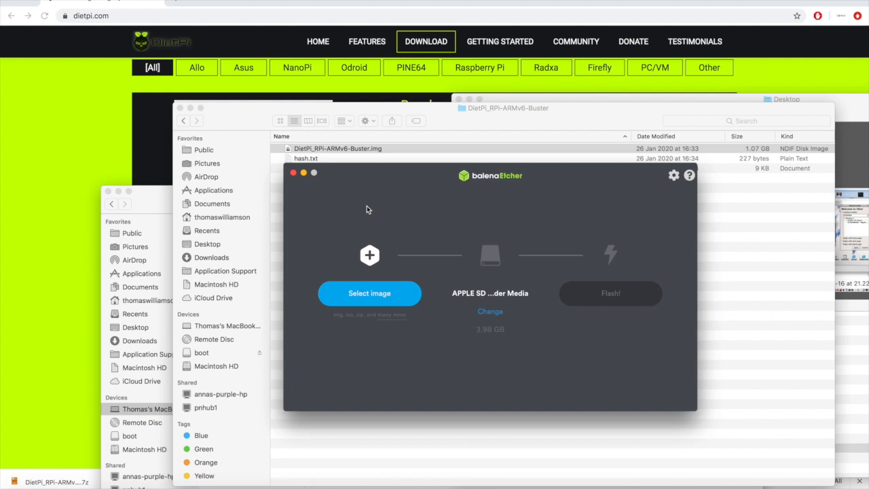
pyautogui.moveTo(416, 350)
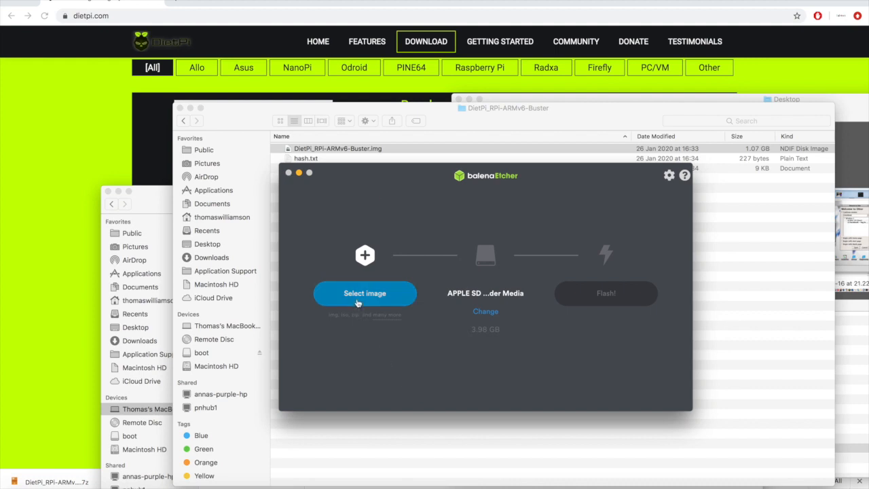
# Choose DietPi_RPi-ARMv6-Buster.img as the image and the 3.98 GB SD card as target.
pyautogui.click(365, 293)
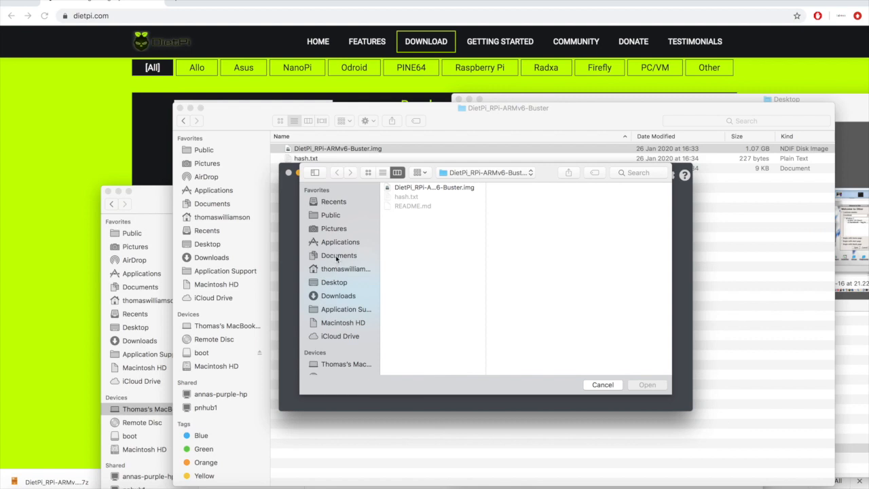
pyautogui.moveTo(429, 195)
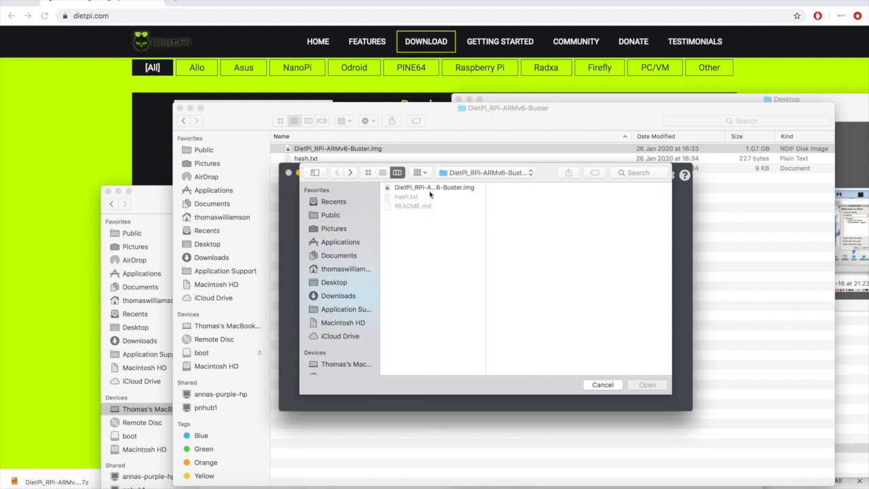
pyautogui.click(434, 187)
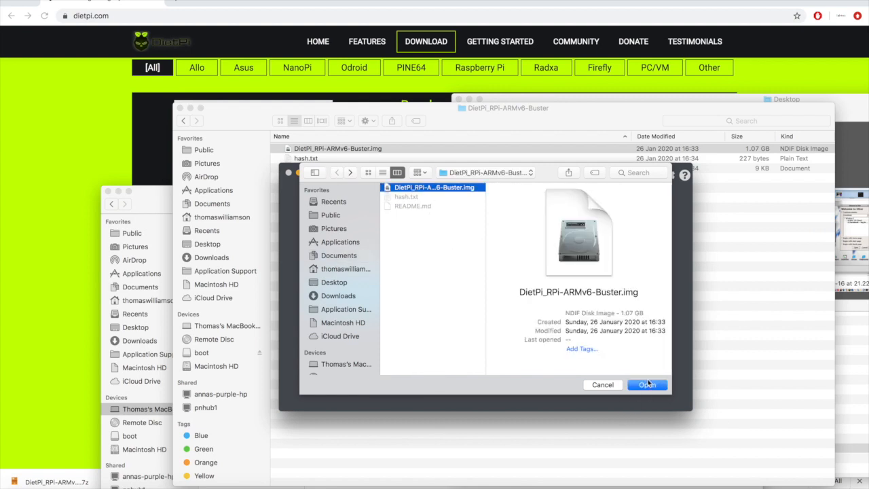
pyautogui.click(647, 385)
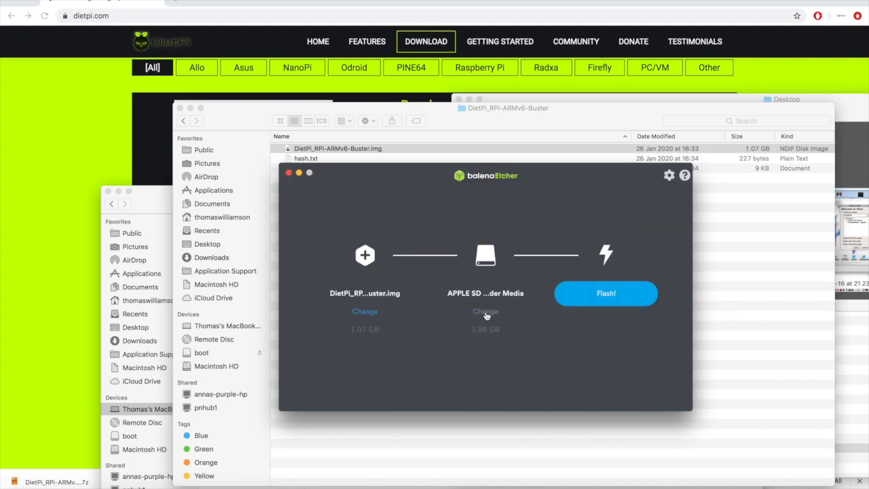
pyautogui.click(485, 311)
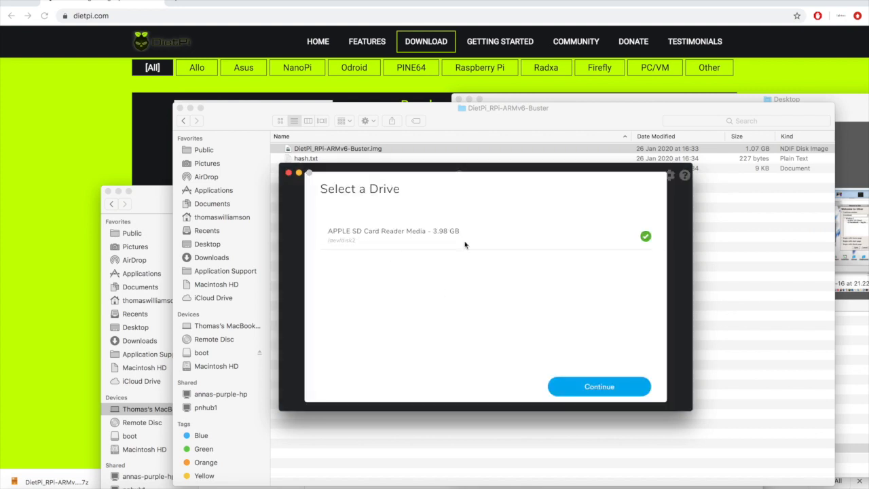
pyautogui.moveTo(402, 244)
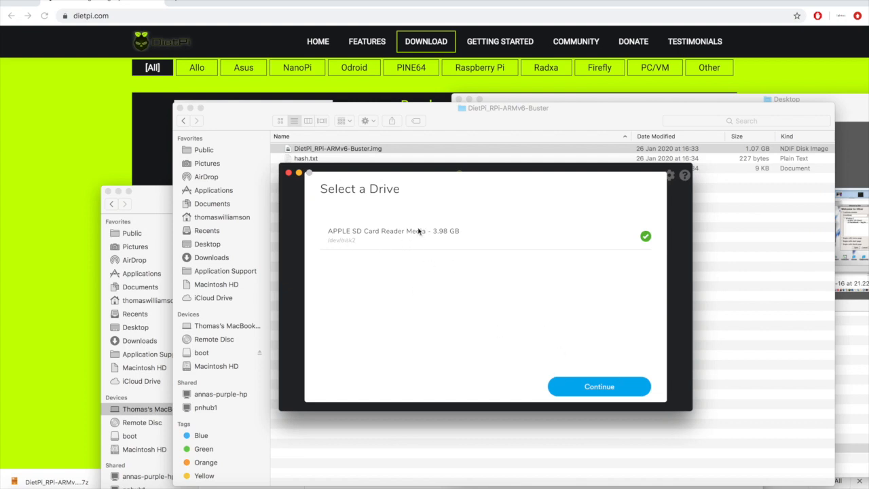
pyautogui.moveTo(467, 256)
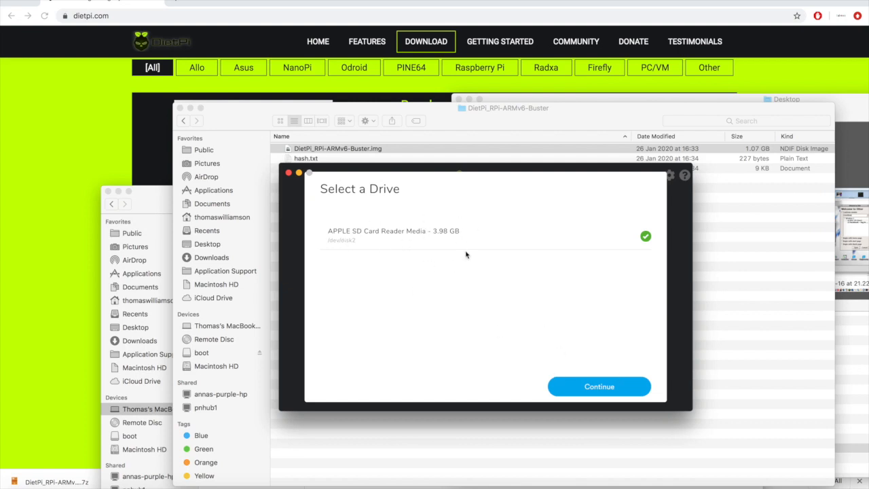
pyautogui.click(598, 386)
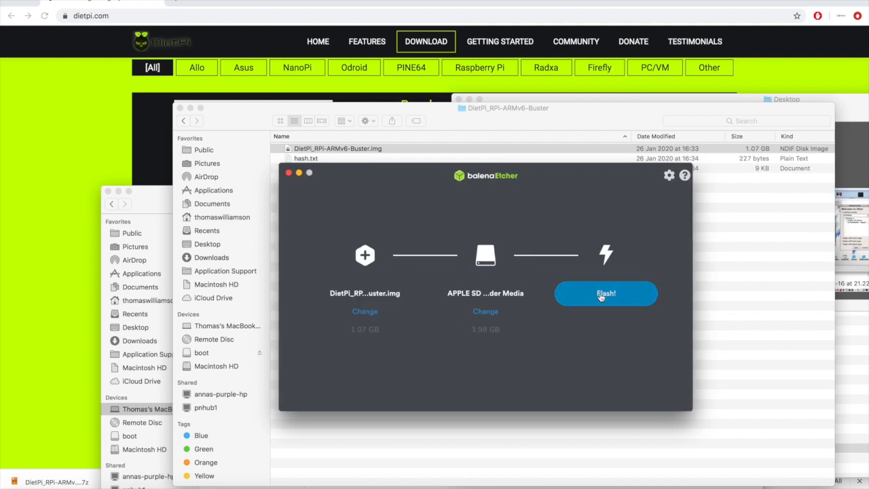
# Start flashing and authorise the write with the macOS password.
pyautogui.click(606, 292)
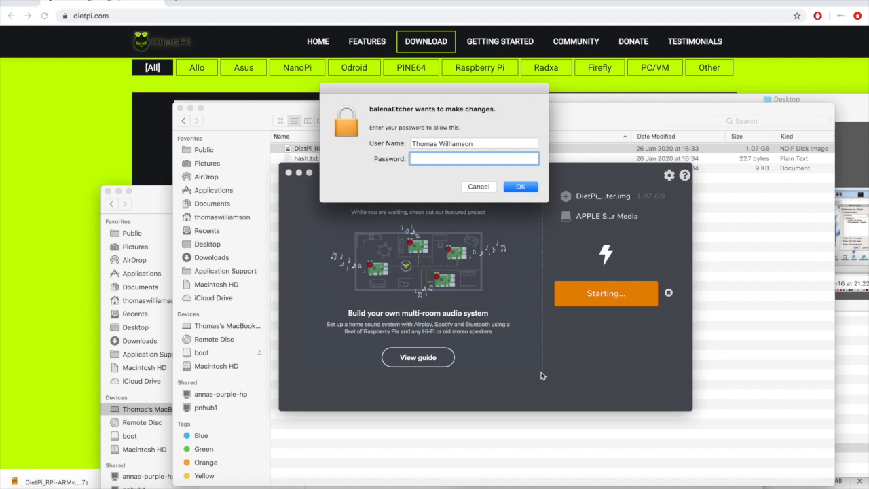
pyautogui.write('••')
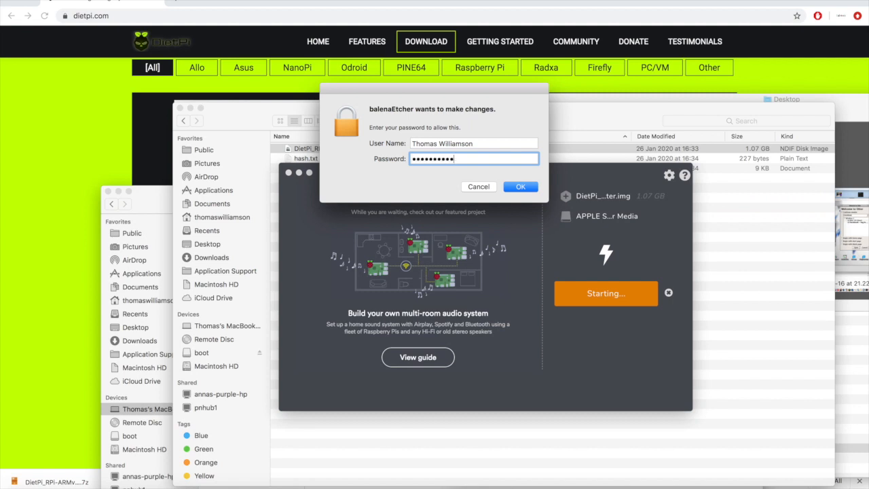
pyautogui.click(521, 186)
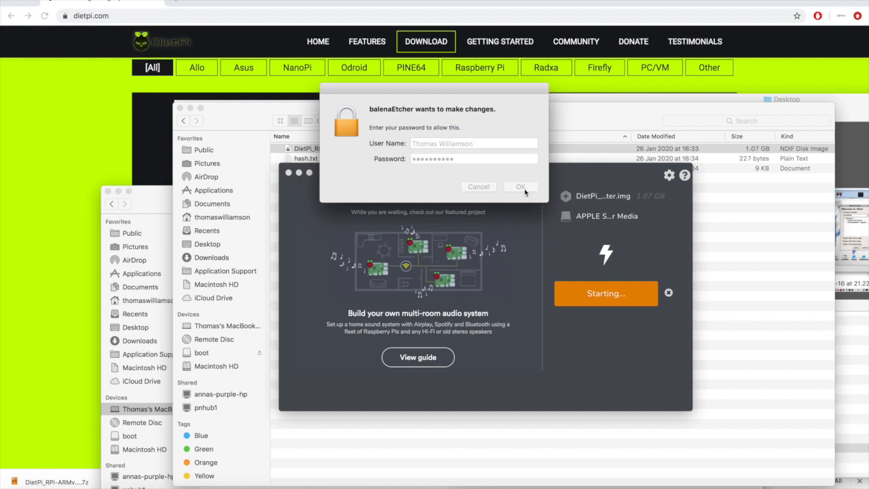
pyautogui.click(520, 186)
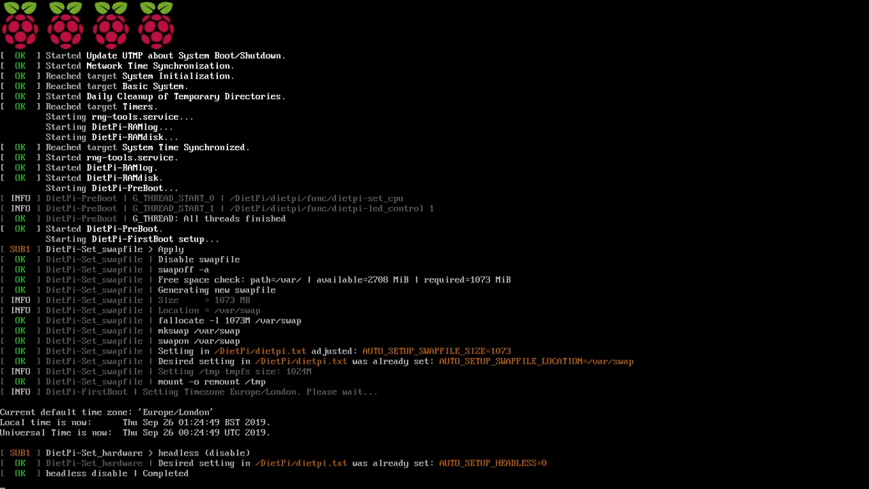
# Watch the DietPi boot log scroll until the login prompt appears.
pyautogui.scroll(-3)
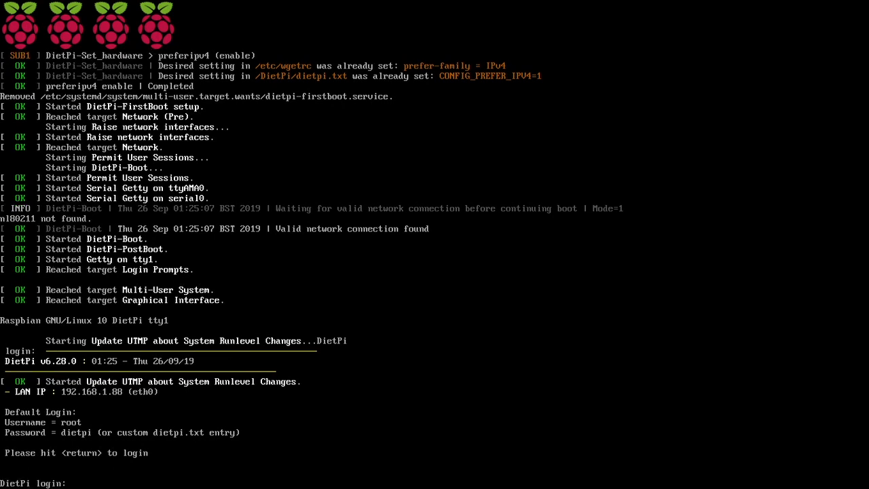
# Log in as root and acknowledge the notice so DietPi-Update continues.
pyautogui.write('root')
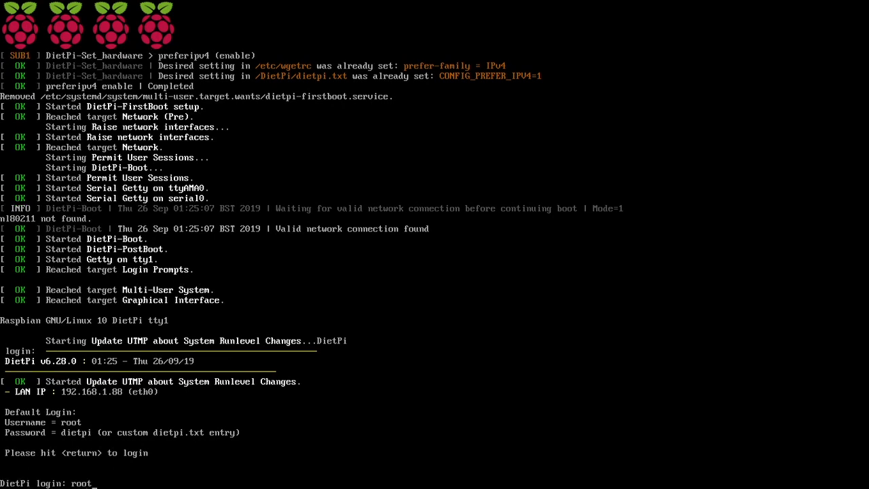
pyautogui.press('Return')
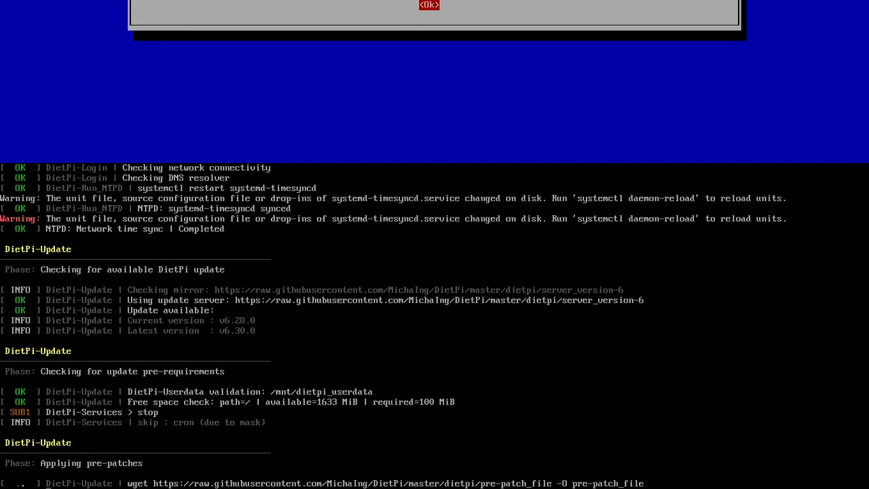
pyautogui.click(429, 5)
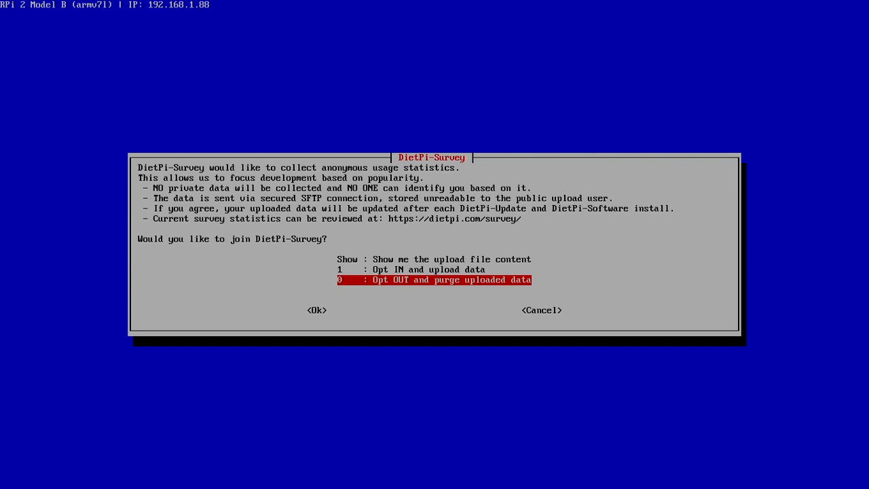
# Choose '0 : Opt OUT and purge uploaded data' in DietPi-Survey.
pyautogui.press('up')
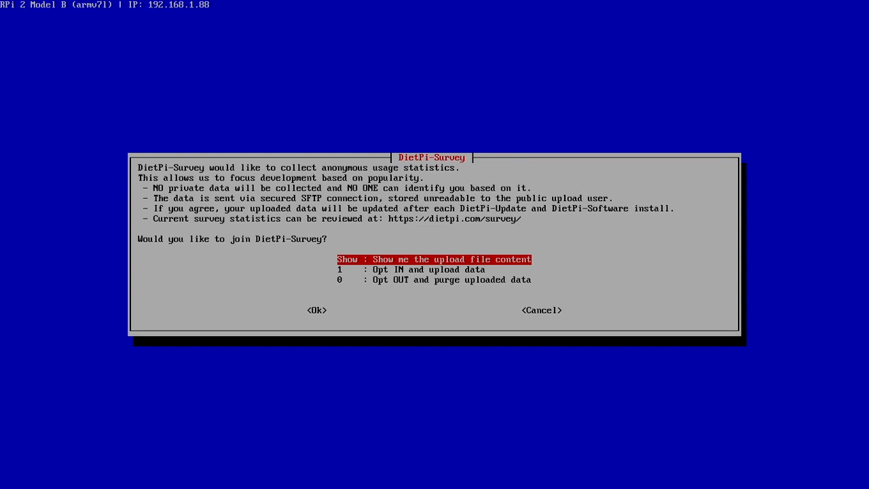
pyautogui.press('Down')
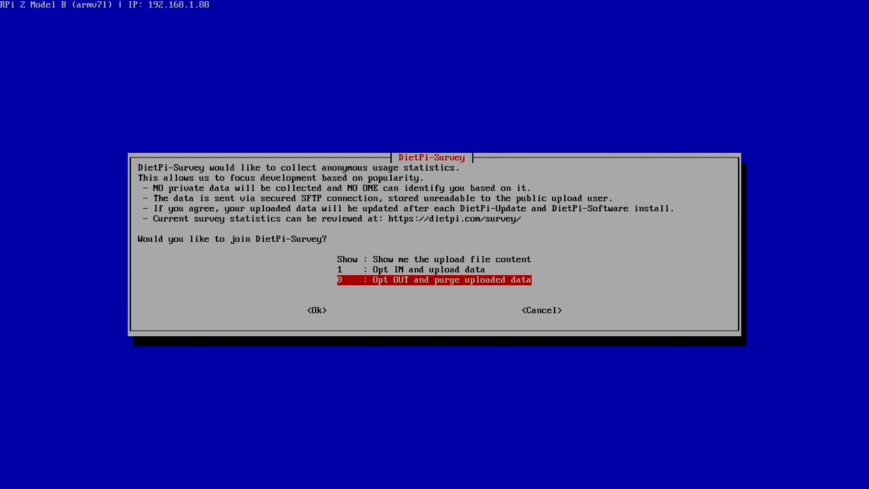
pyautogui.click(317, 311)
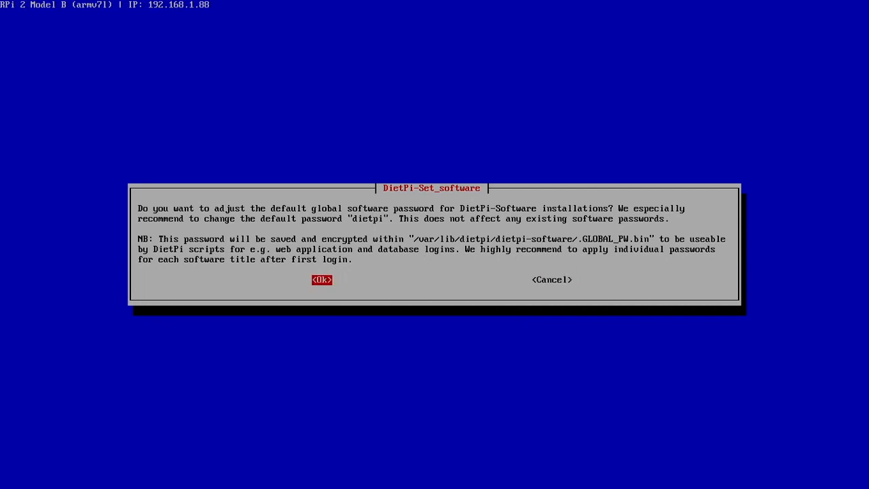
# Enter a new global software password and a new unix user password.
pyautogui.click(322, 280)
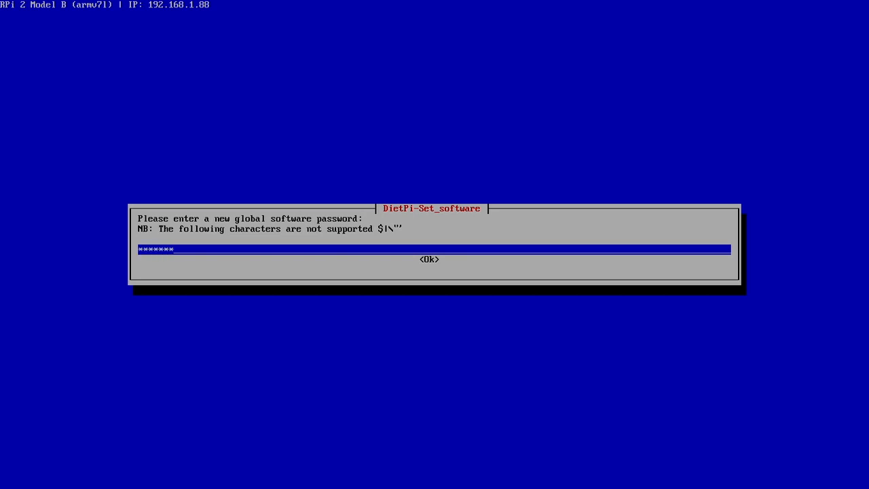
pyautogui.write('password')
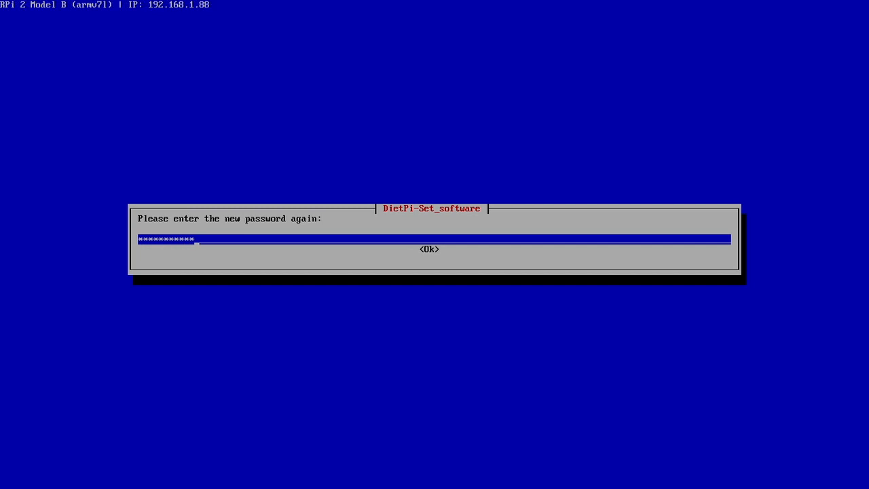
pyautogui.press('Return')
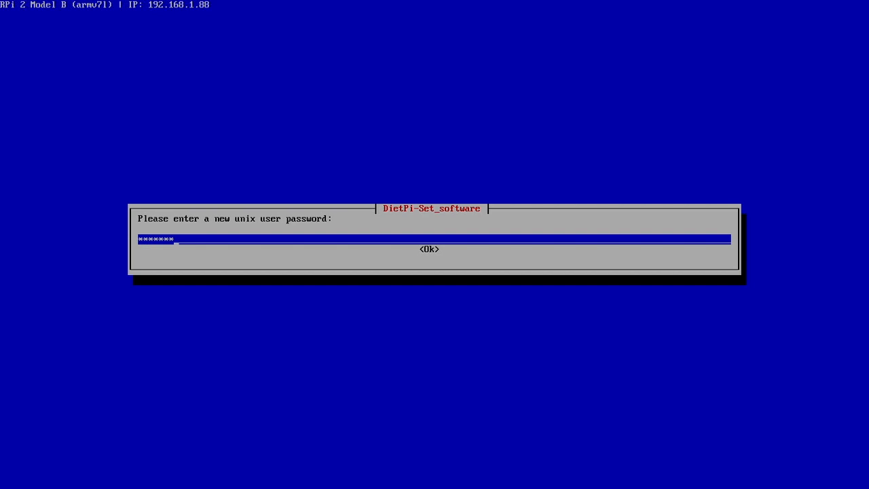
pyautogui.write('*')
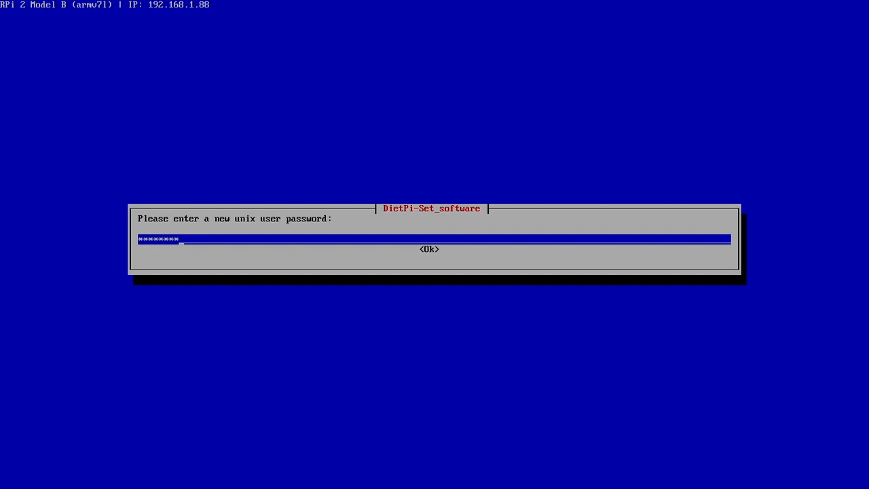
pyautogui.press('Return')
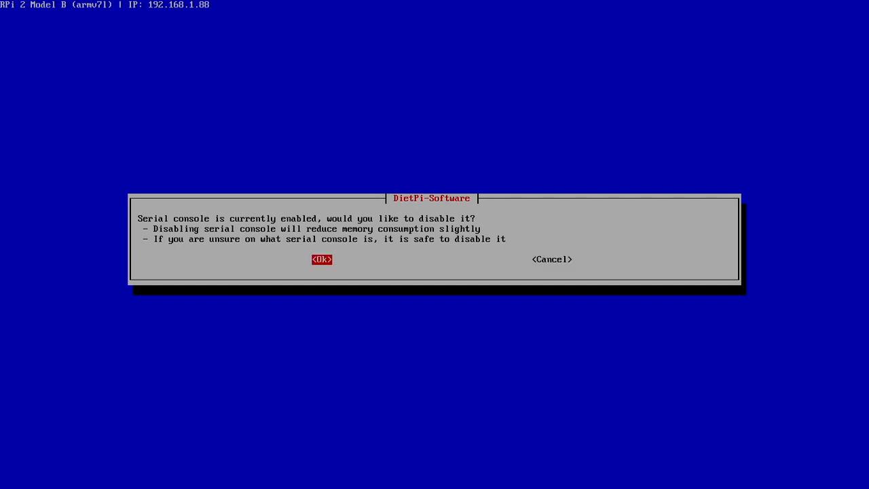
# Agree to disable the serial console and continue through to DietPi-Software.
pyautogui.click(322, 259)
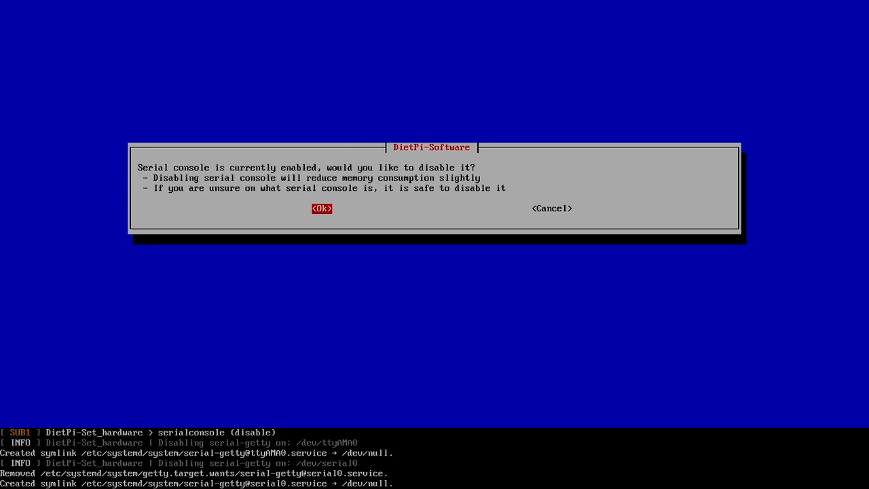
pyautogui.click(321, 209)
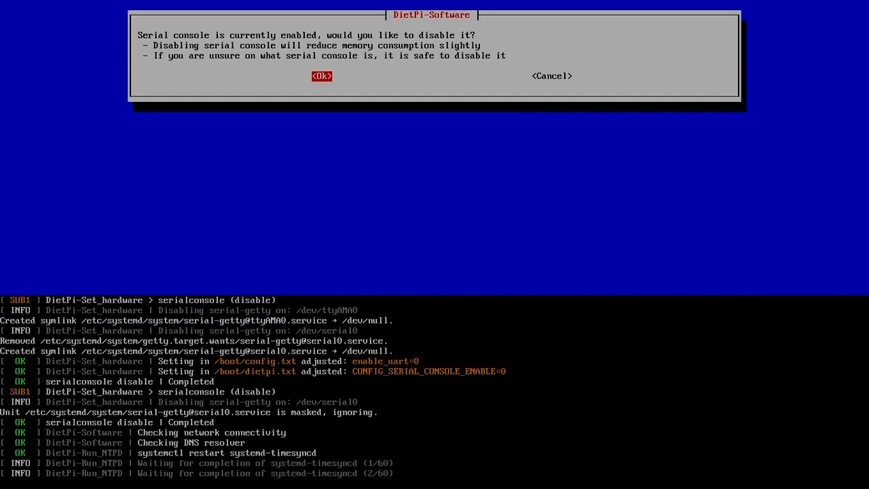
pyautogui.click(321, 76)
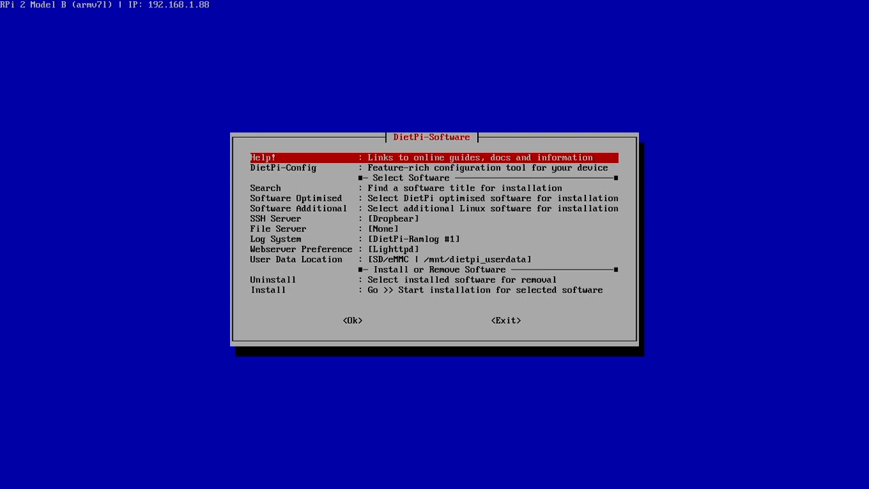
# Open DietPi-Config, browse its Advanced Options list, and return to the main menu.
pyautogui.press('Down')
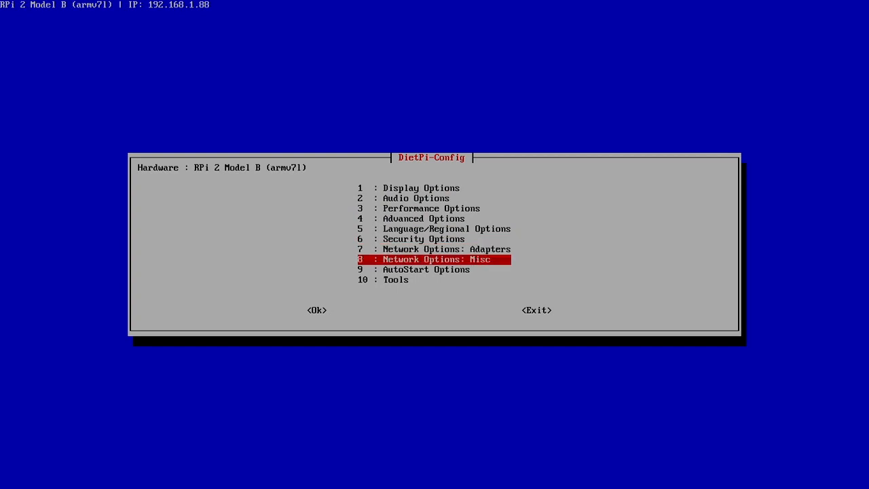
pyautogui.press('Down')
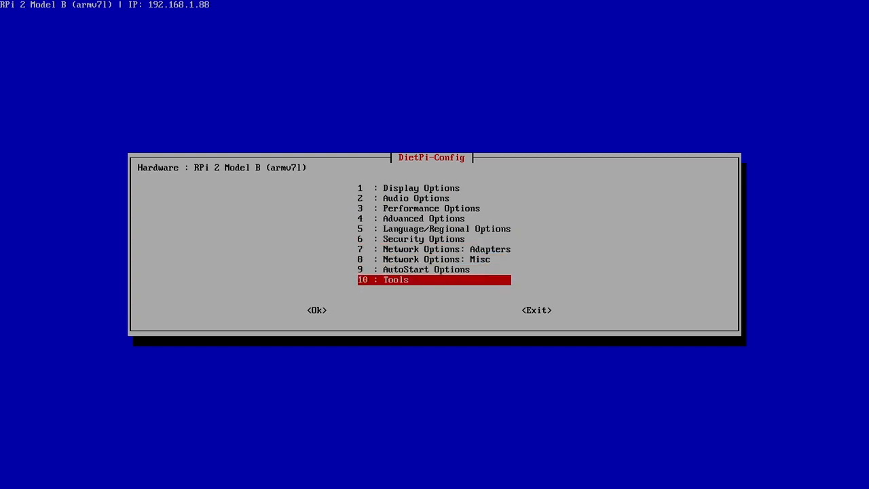
pyautogui.press('Up')
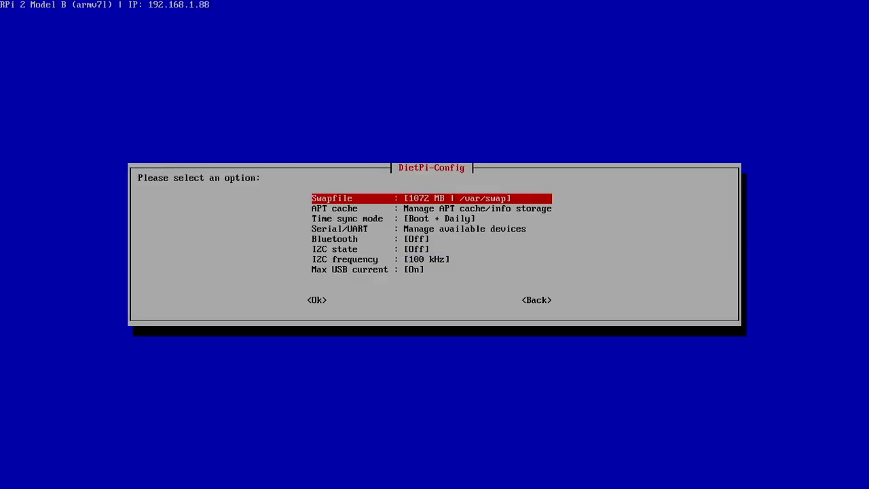
pyautogui.press('Down')
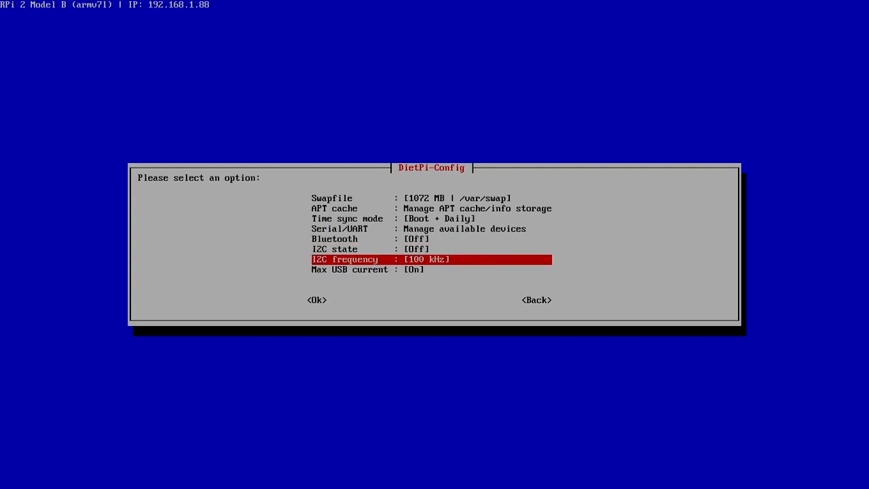
pyautogui.press('Up')
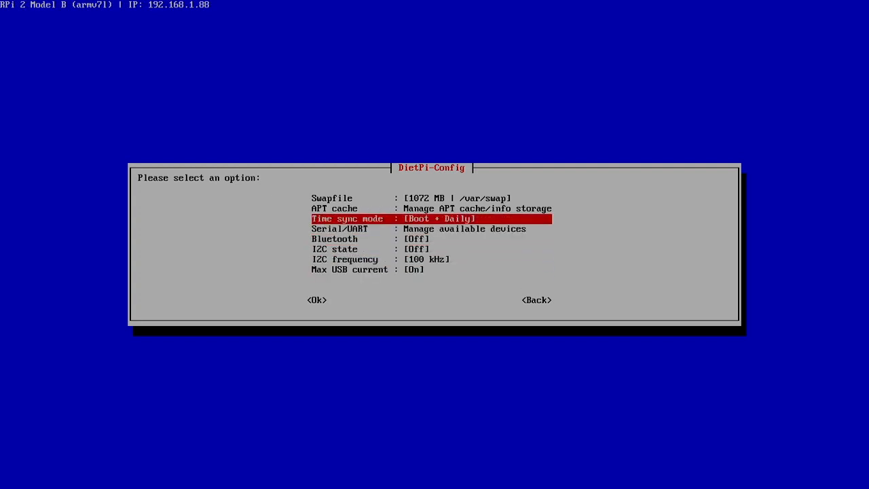
pyautogui.press('Down')
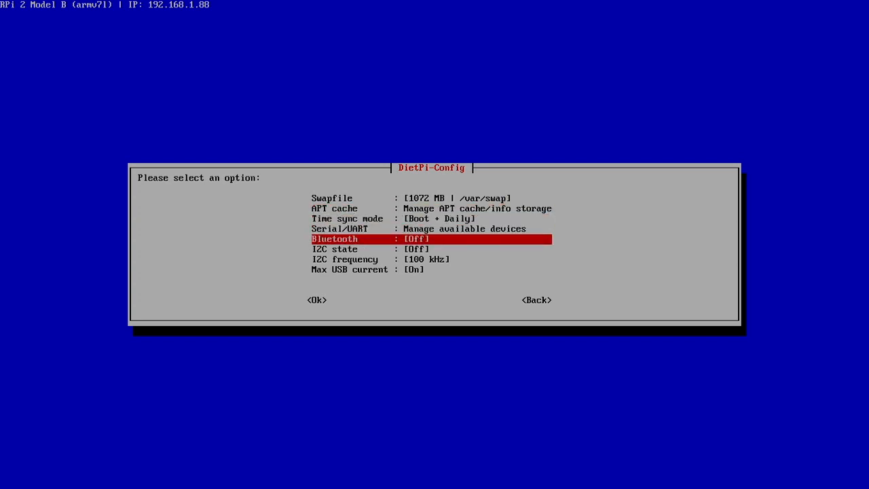
pyautogui.press('down')
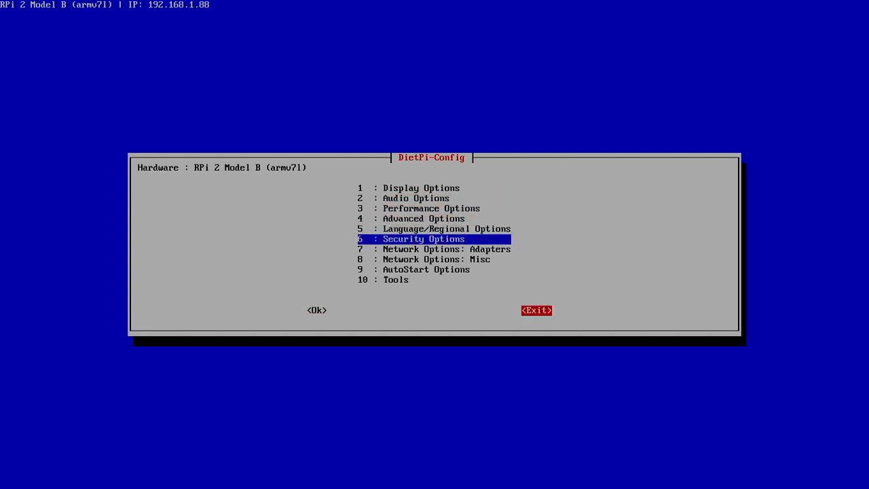
# Exit DietPi-Config and open DietPi-Software's Software Optimised list.
pyautogui.click(537, 310)
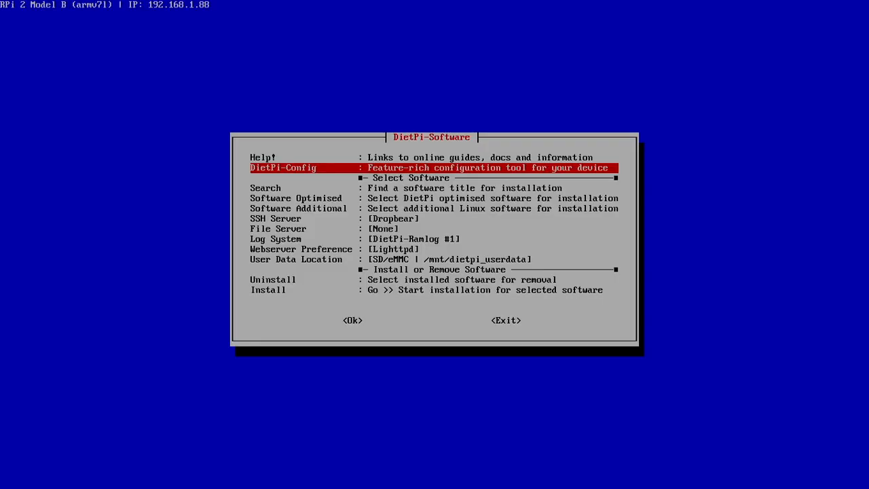
pyautogui.press('Down')
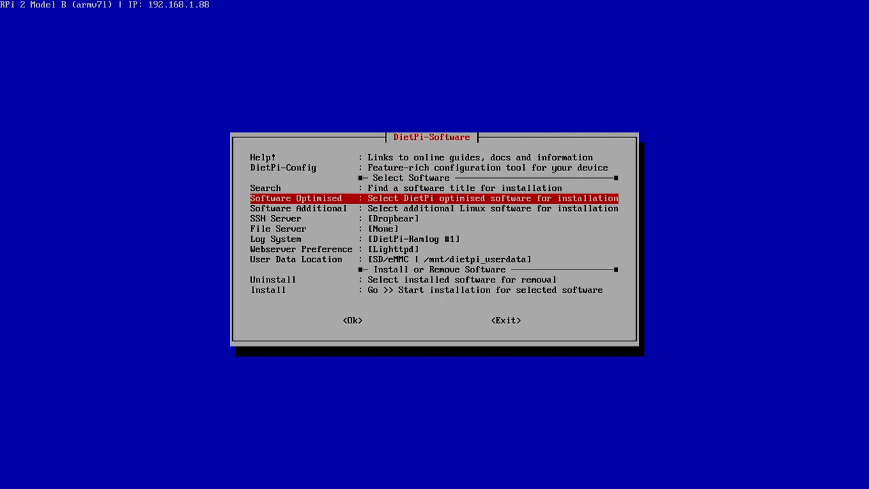
pyautogui.press('Down')
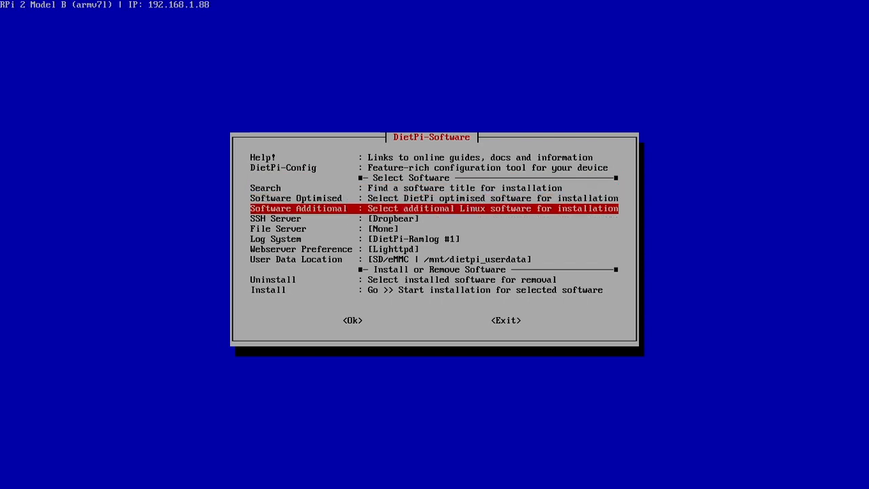
pyautogui.press('Up')
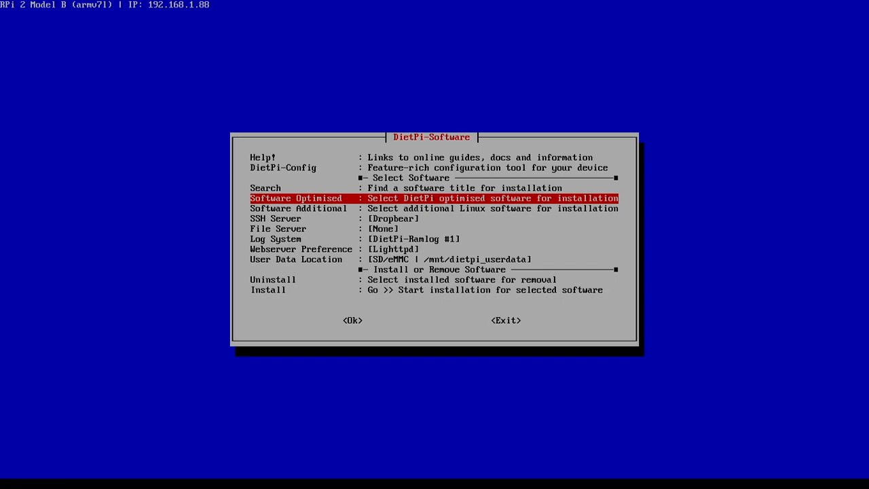
pyautogui.click(352, 320)
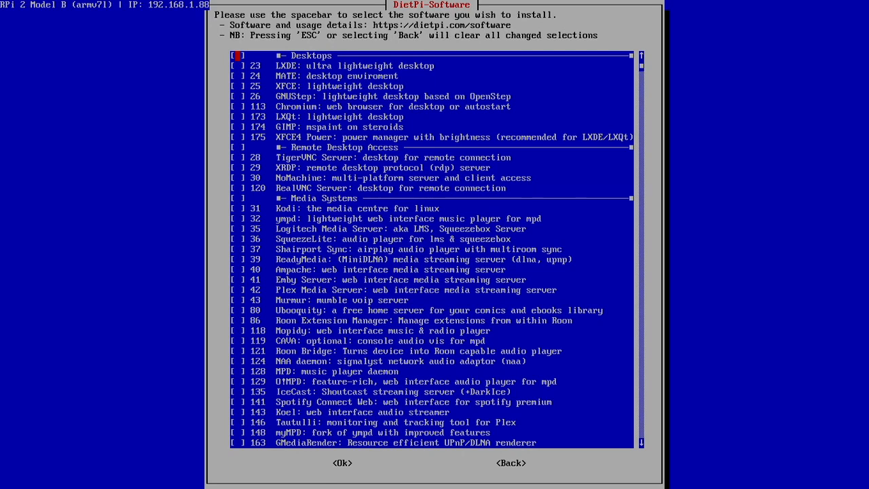
# Mark the LXDE desktop entry for installation in the optimised software list.
pyautogui.press('Down')
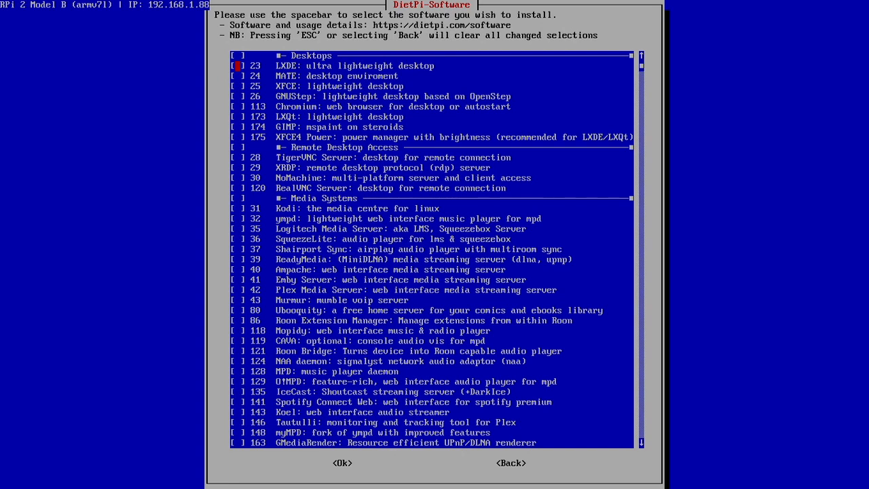
pyautogui.press('space')
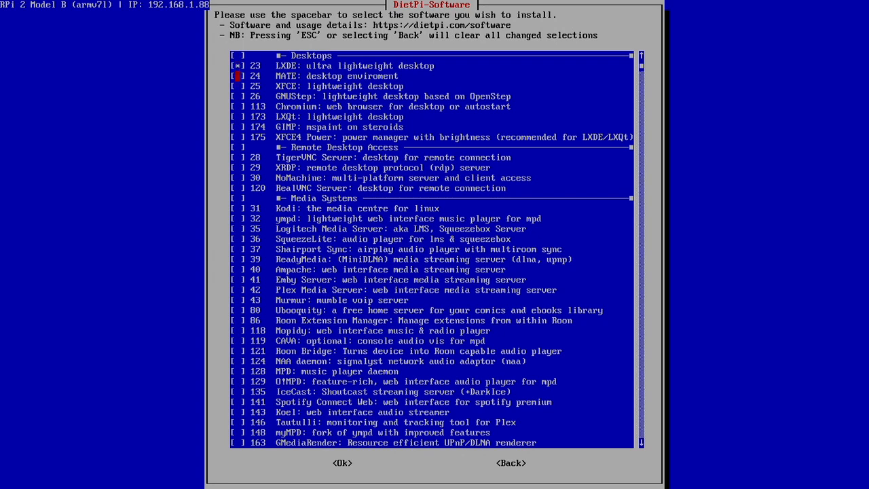
pyautogui.press('Down')
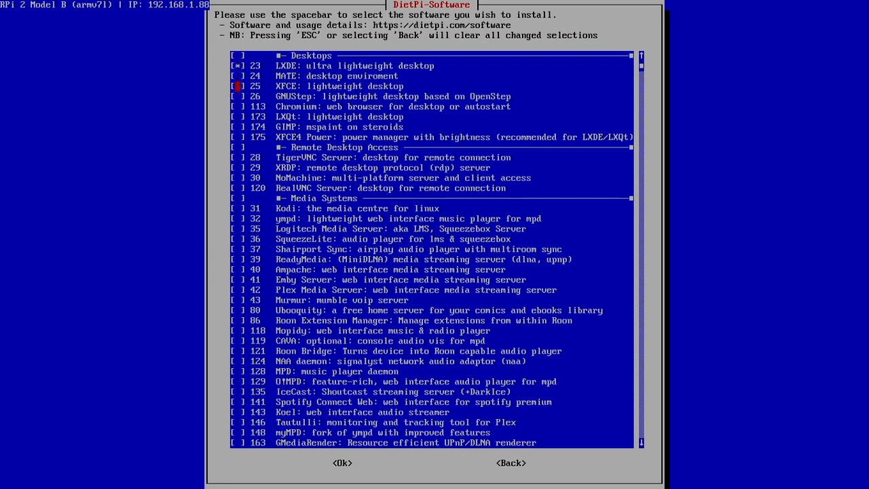
pyautogui.press('Down')
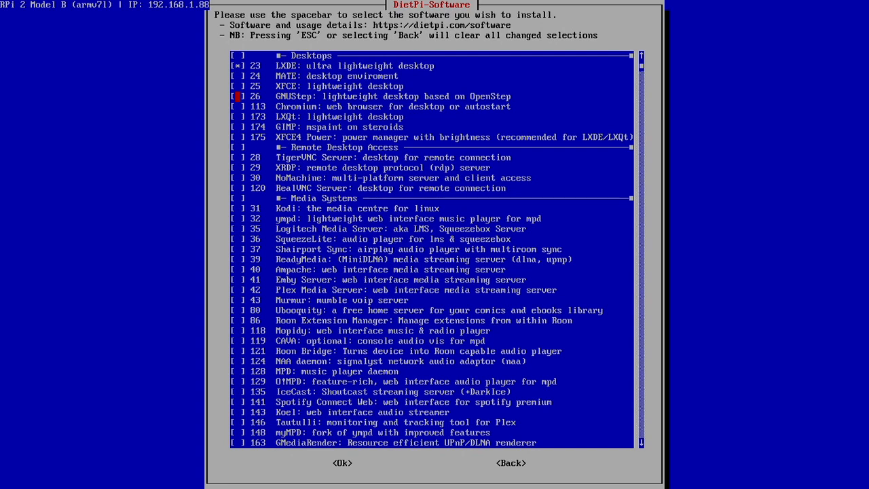
# Scroll through the rest of the catalogue and confirm the software selection.
pyautogui.scroll(-3)
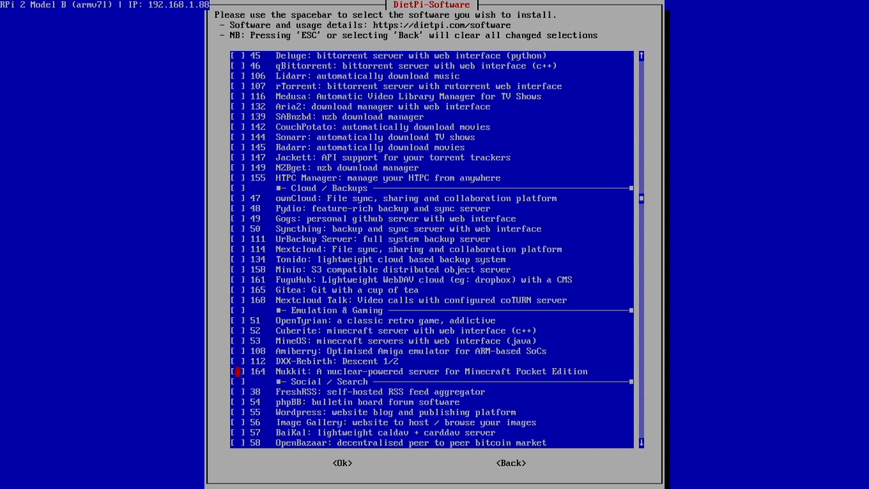
pyautogui.press('Up')
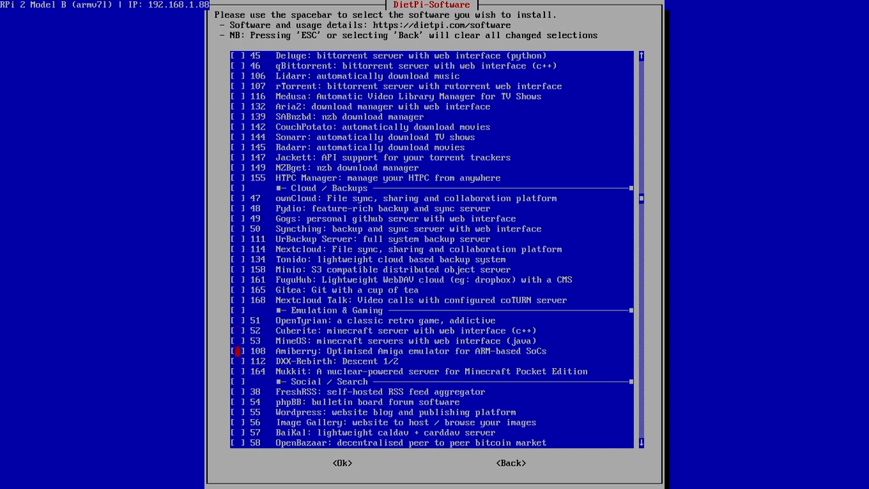
pyautogui.press('Down')
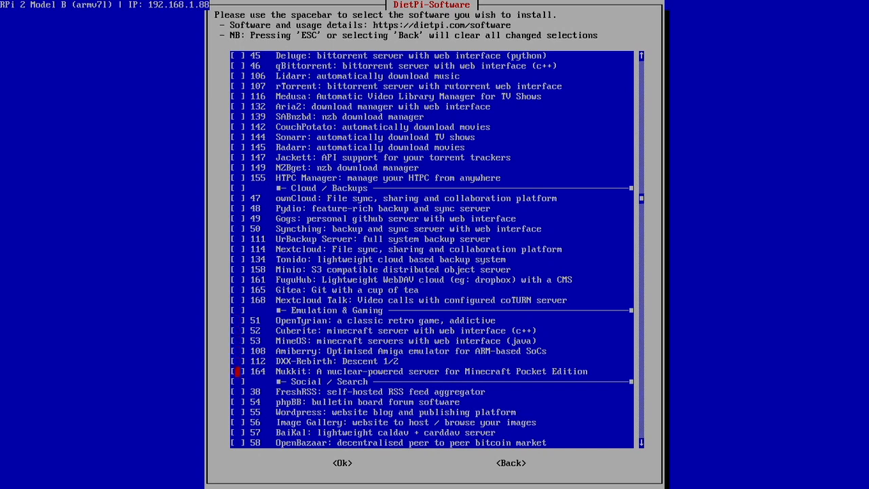
pyautogui.scroll(-3)
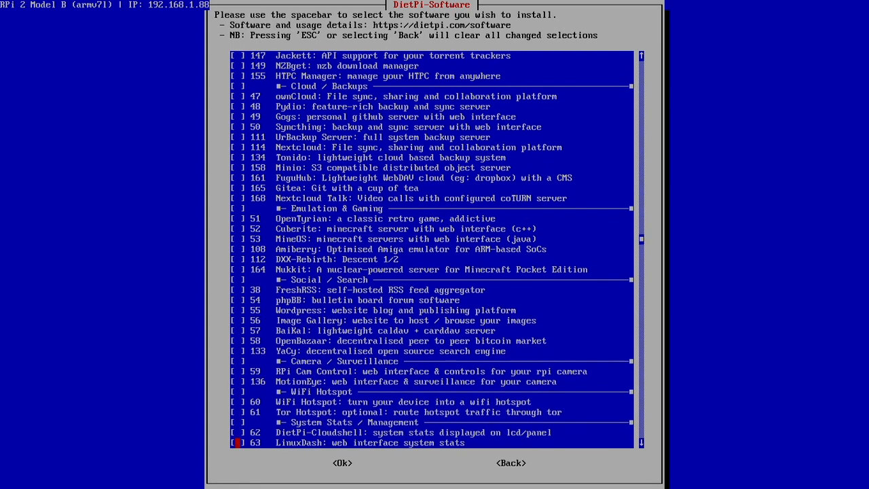
pyautogui.scroll(-3)
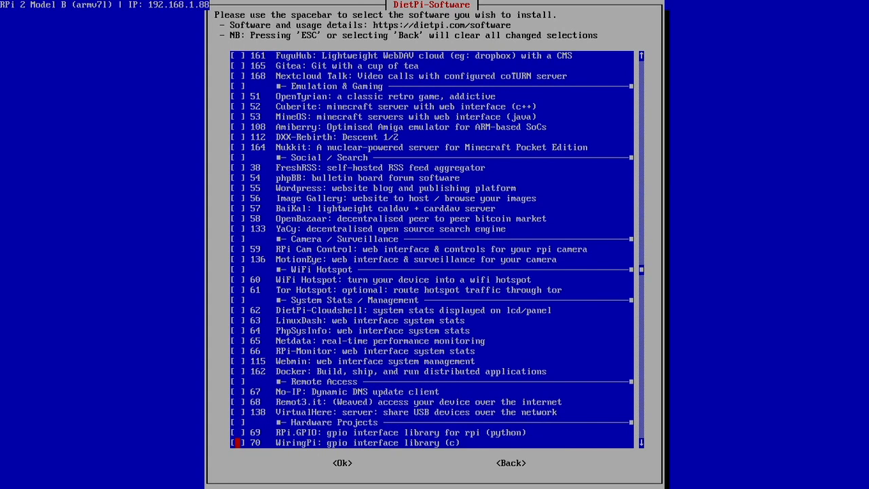
pyautogui.scroll(-3)
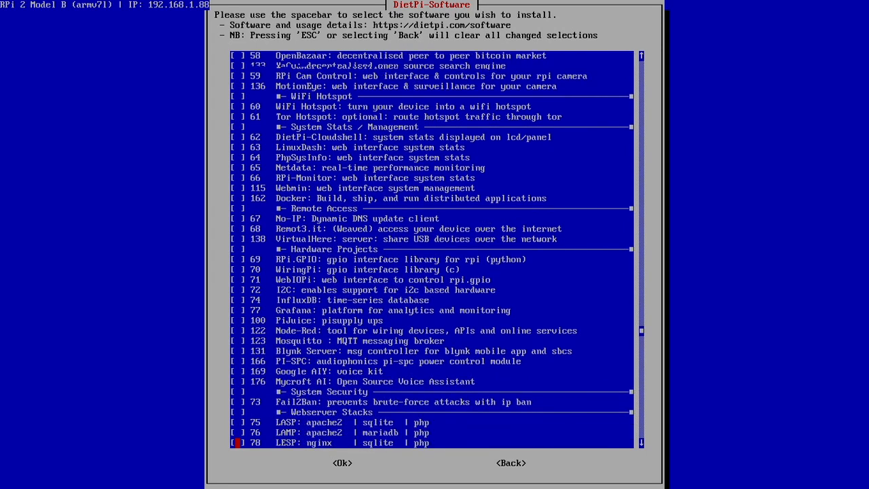
pyautogui.scroll(-3)
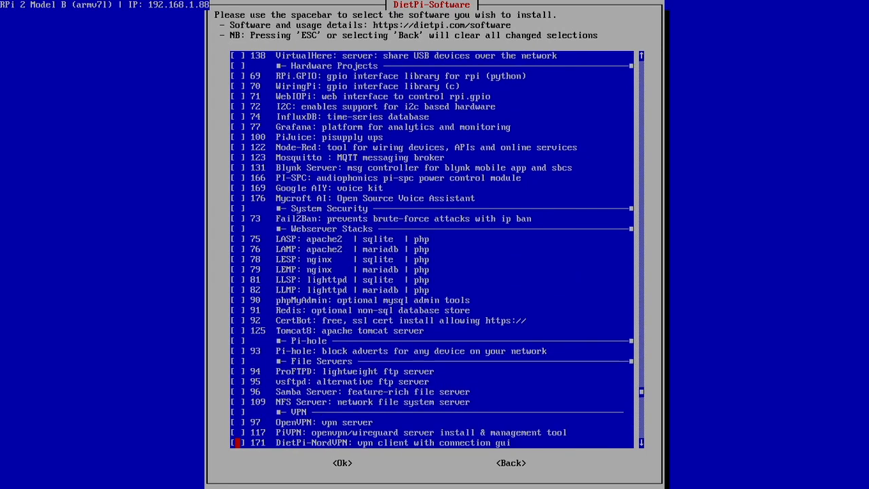
pyautogui.scroll(-3)
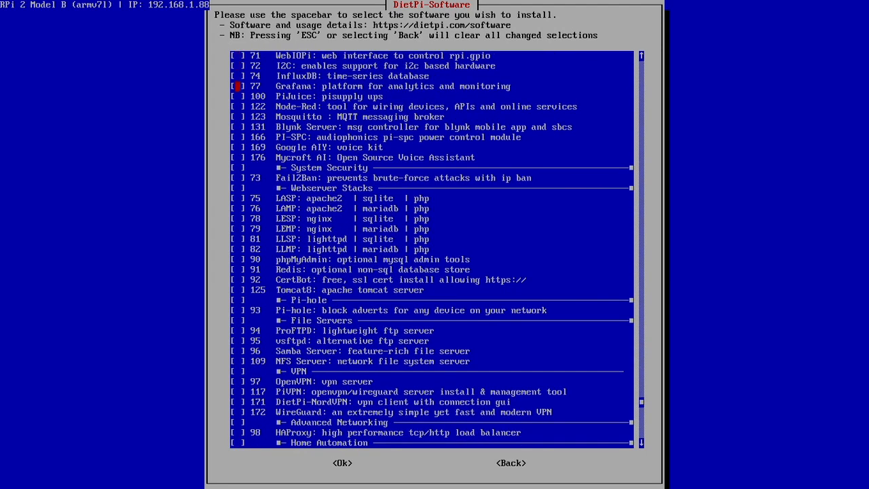
pyautogui.press('Down')
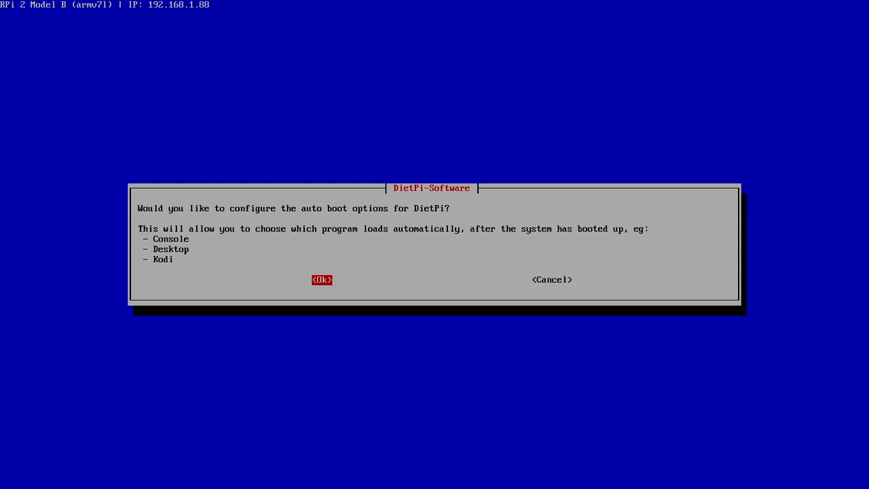
# Agree to configure auto boot and pick local terminal automatic login as dietpi.
pyautogui.click(322, 280)
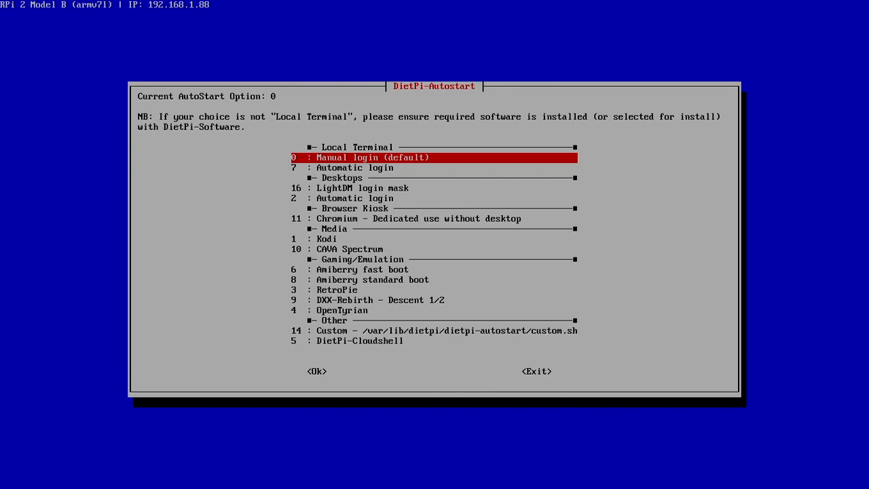
pyautogui.press('Down')
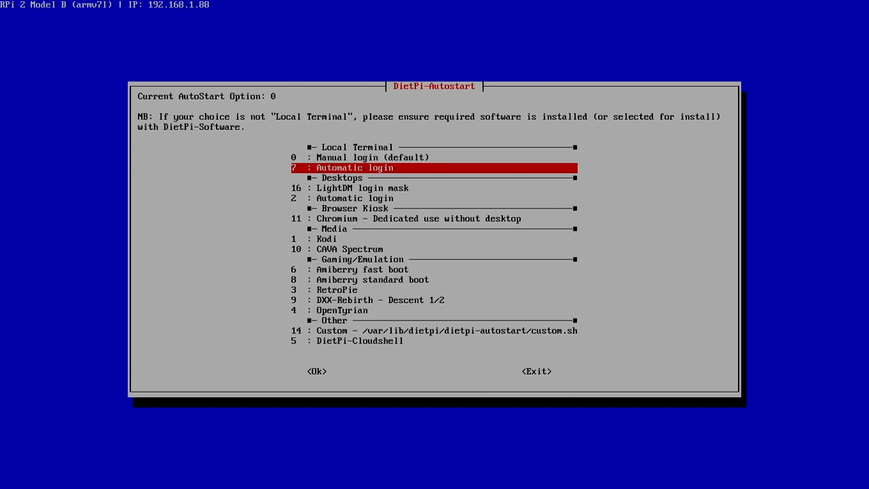
pyautogui.click(316, 371)
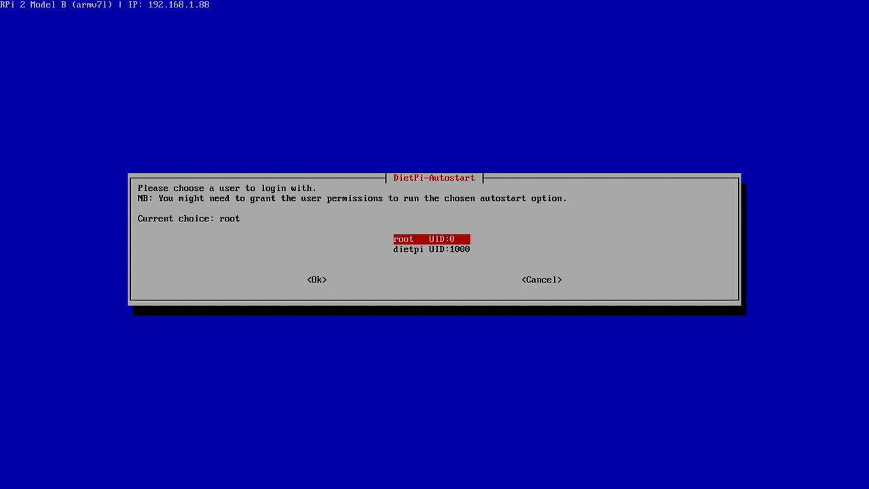
pyautogui.press('Down')
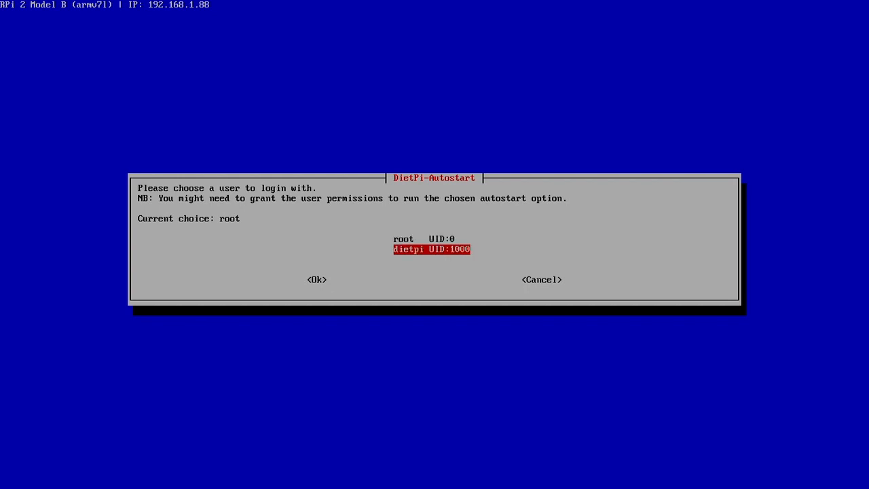
pyautogui.click(316, 279)
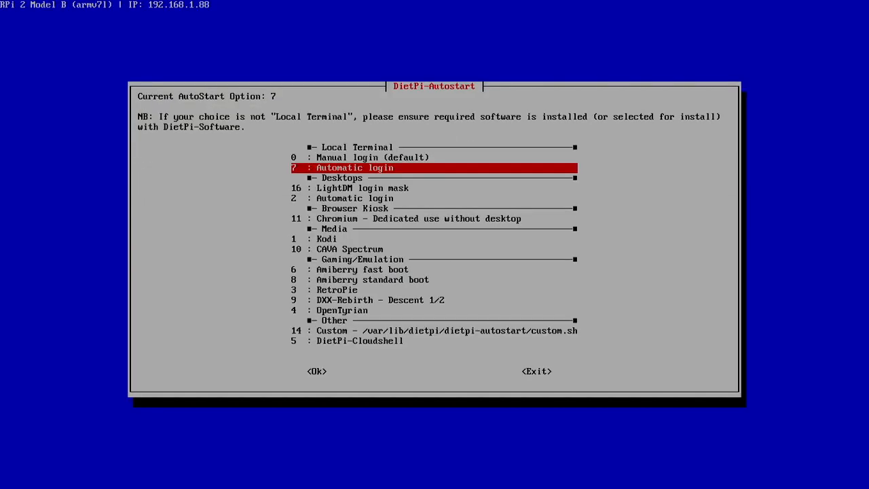
# Set autostart to desktop automatic login as the dietpi user.
pyautogui.press('Down')
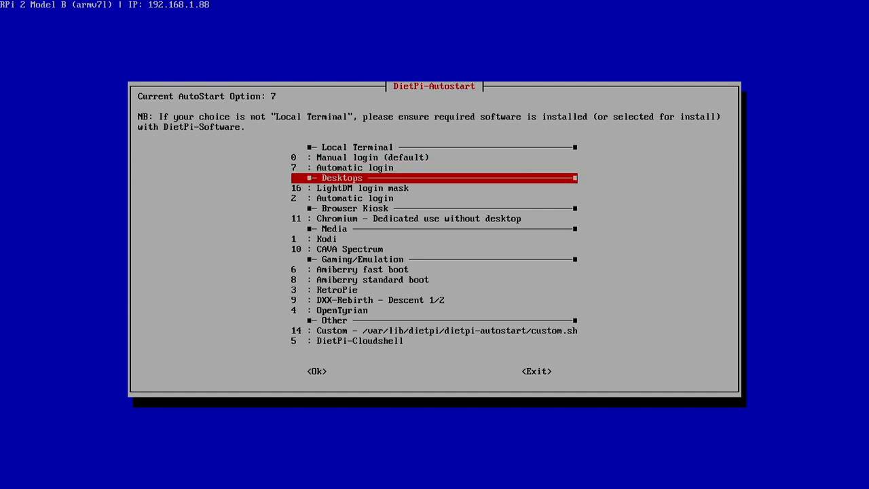
pyautogui.press('Down')
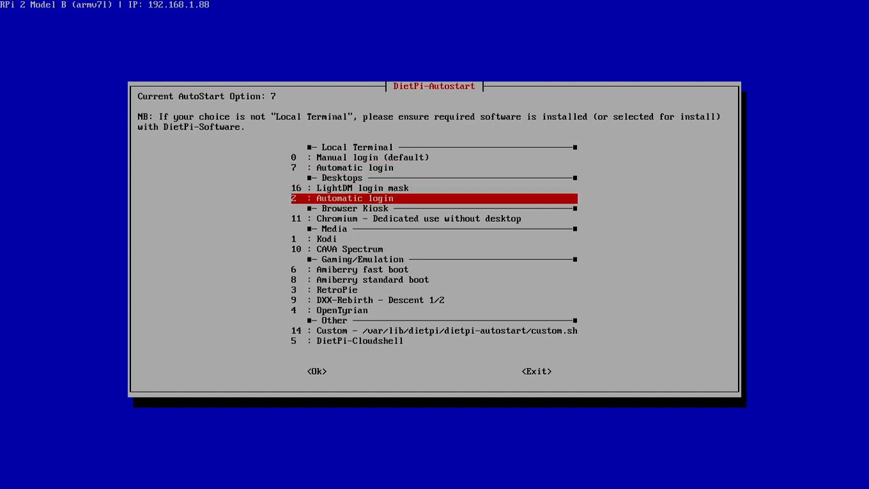
pyautogui.click(317, 371)
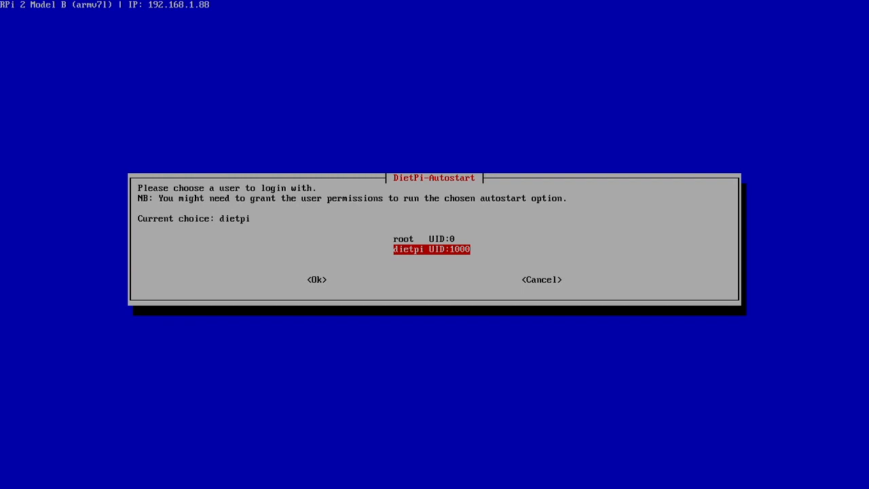
pyautogui.click(316, 279)
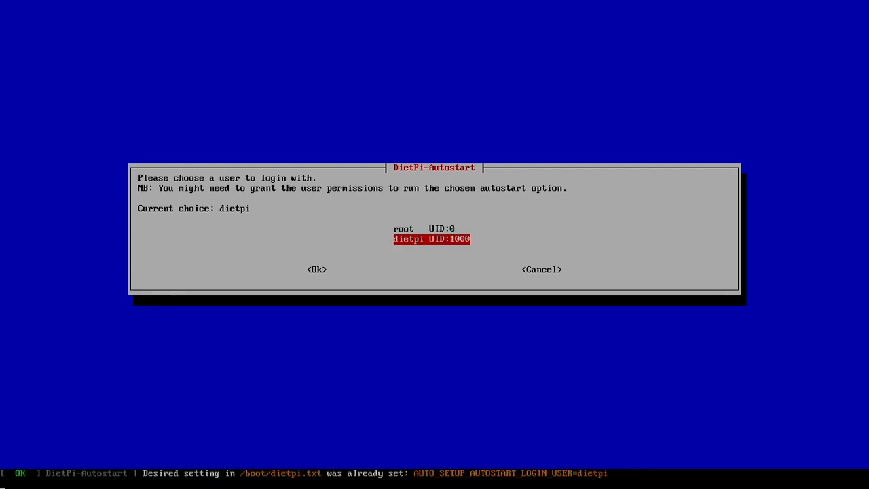
pyautogui.click(317, 269)
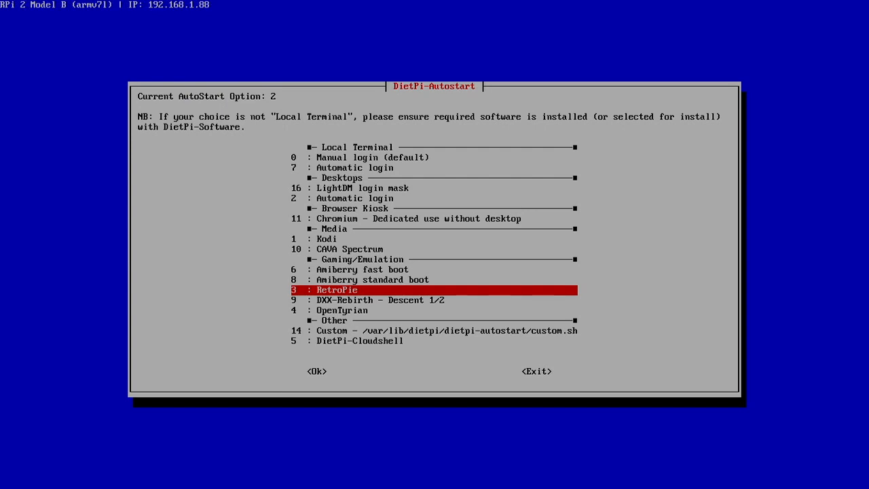
pyautogui.press('Down')
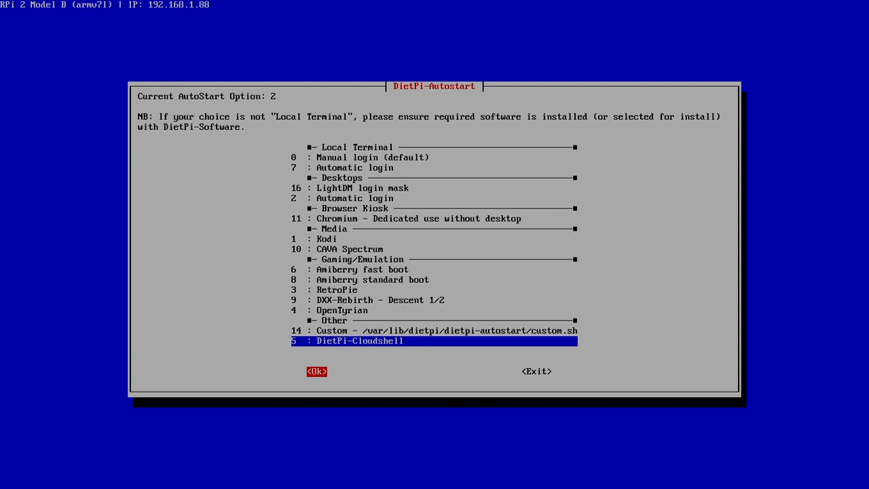
pyautogui.press('Up')
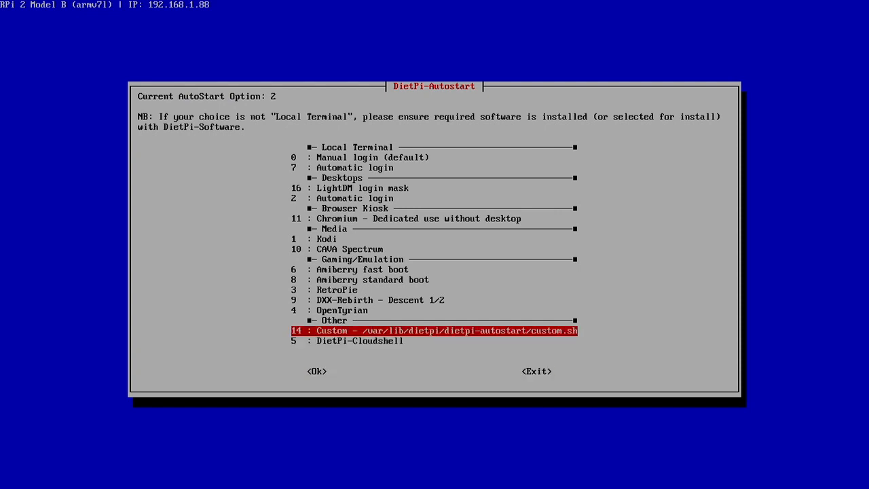
pyautogui.press('Up')
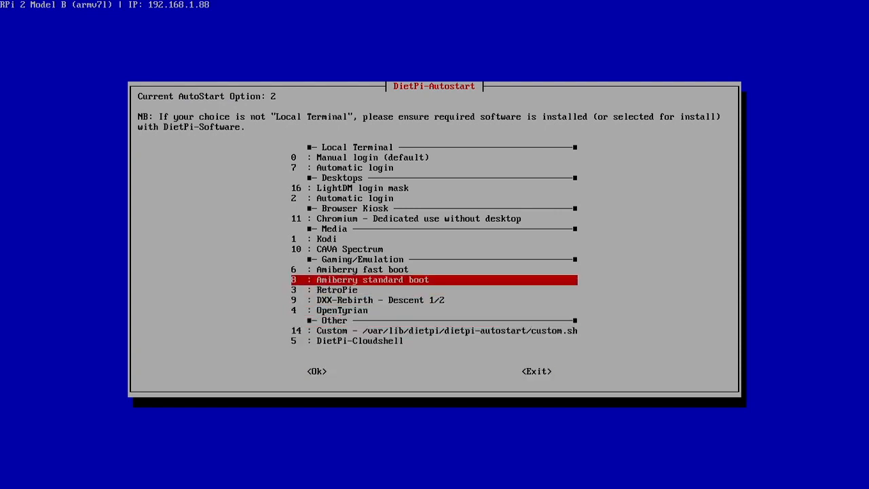
pyautogui.press('Up')
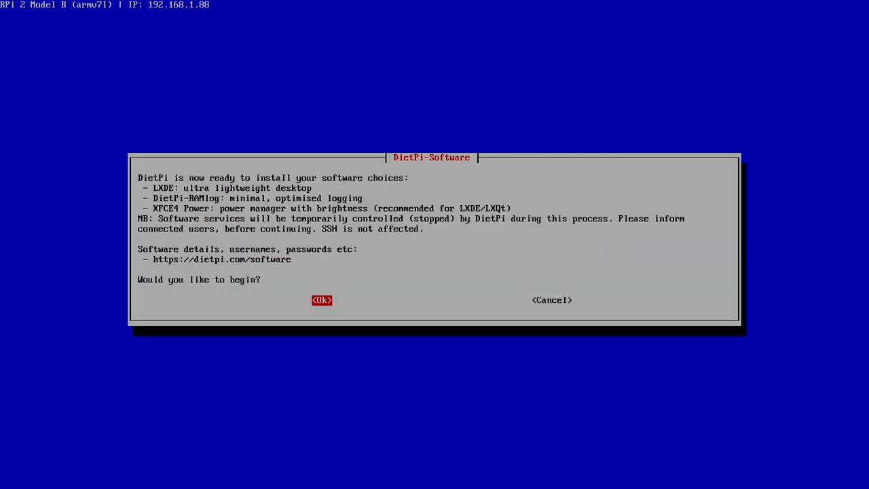
# Begin installation and wait through APT update and upgrade until the GPU memory prompt.
pyautogui.click(322, 300)
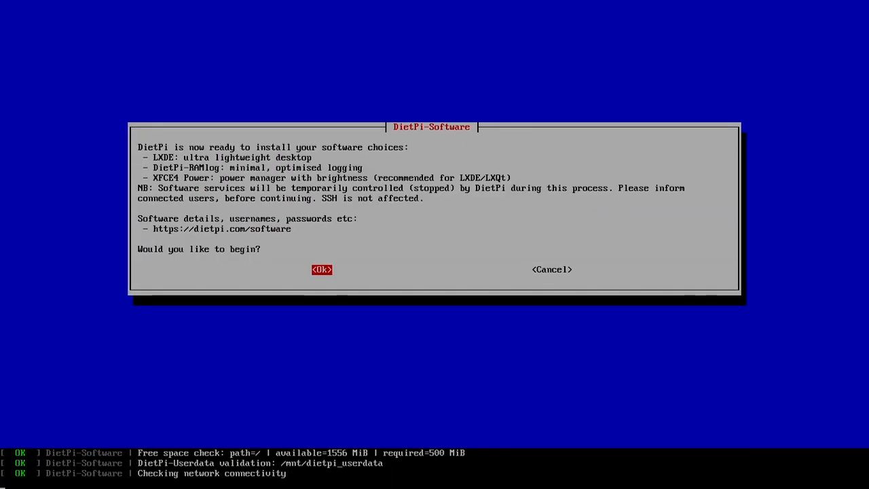
pyautogui.click(321, 269)
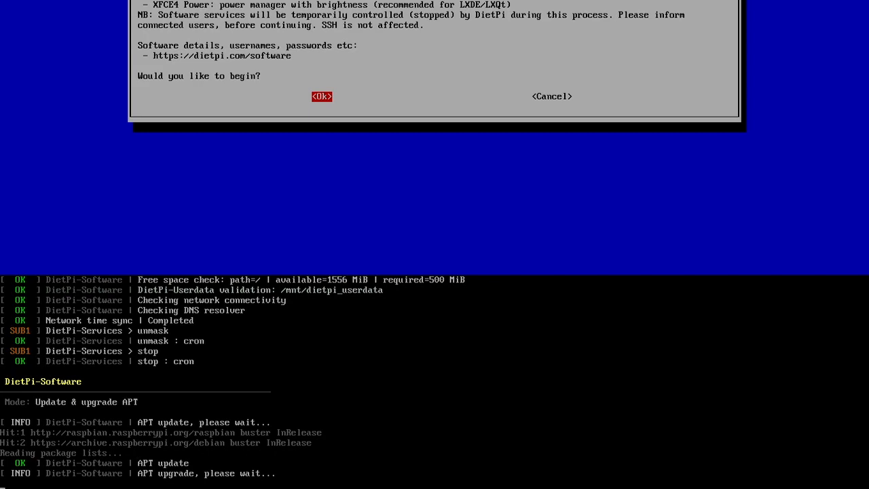
pyautogui.click(321, 96)
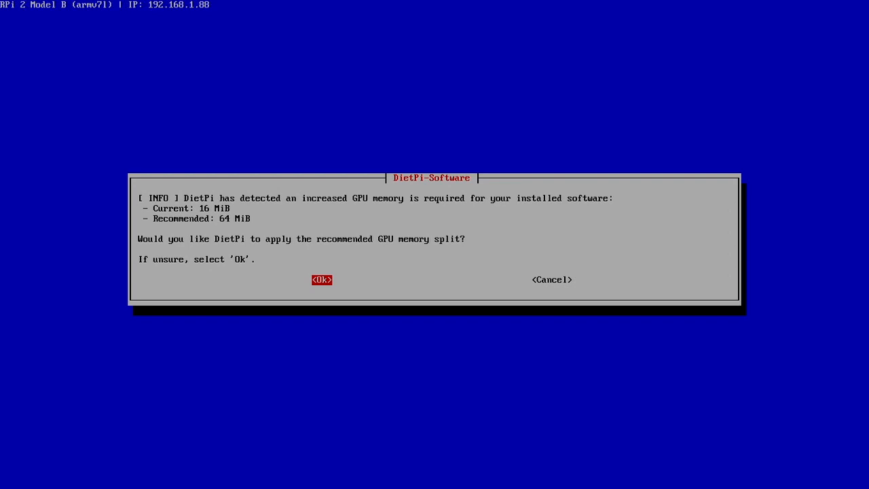
# Apply the 64 MiB GPU memory split, let installation finish, and reboot.
pyautogui.click(321, 279)
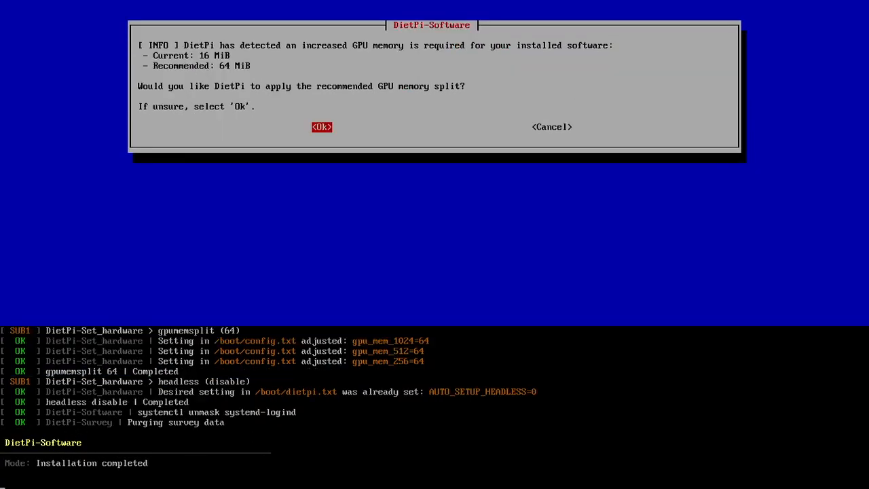
pyautogui.click(321, 127)
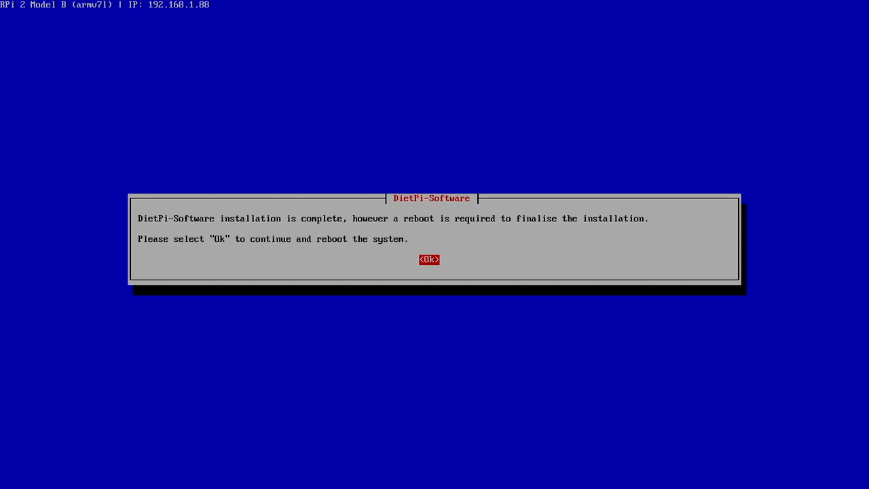
pyautogui.click(428, 260)
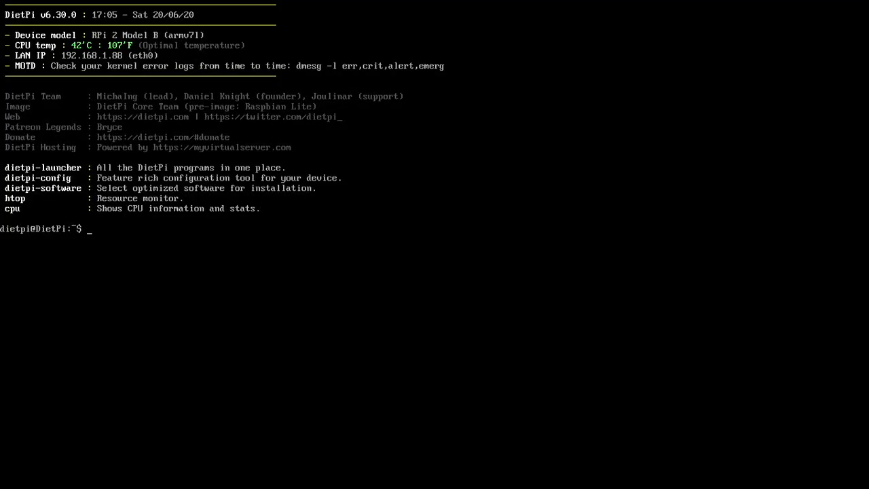
# Run 'sudo startx' at the shell prompt to start LXDE.
pyautogui.write('sudo start')
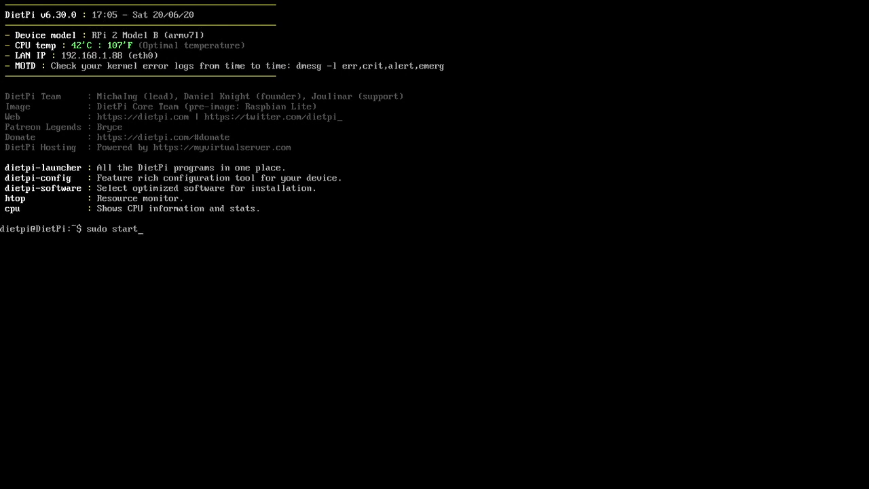
pyautogui.press('Return')
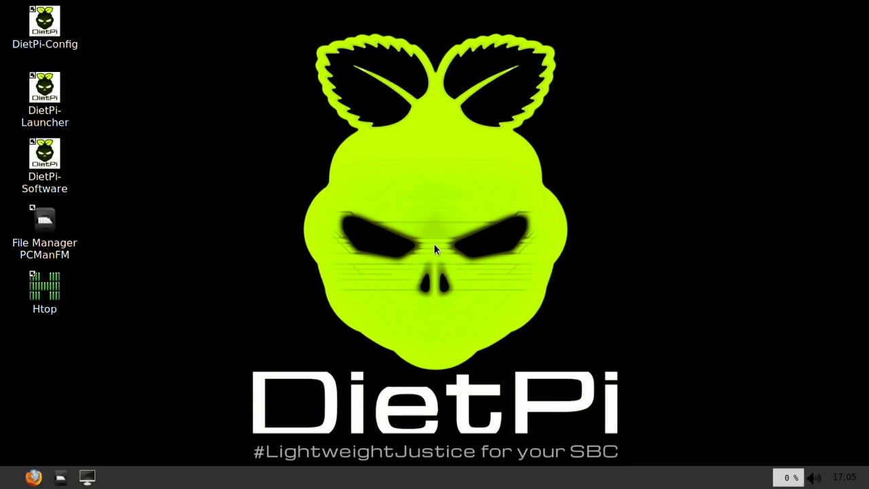
pyautogui.moveTo(352, 149)
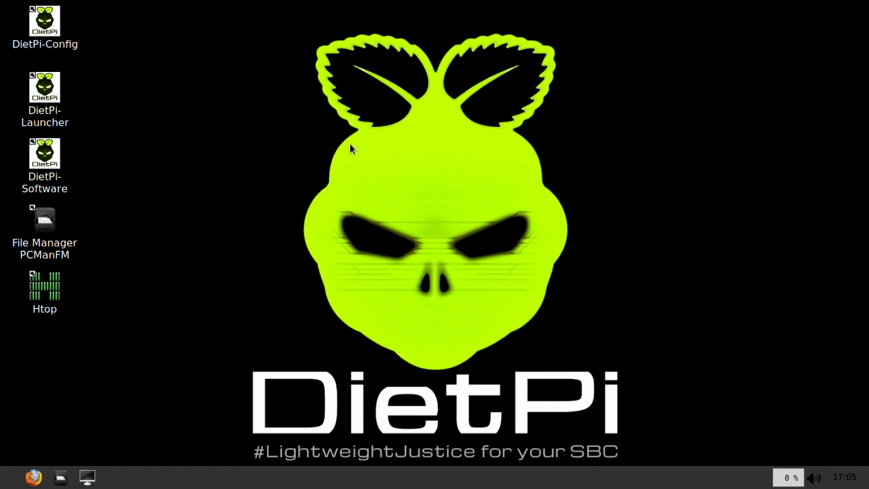
pyautogui.moveTo(818, 186)
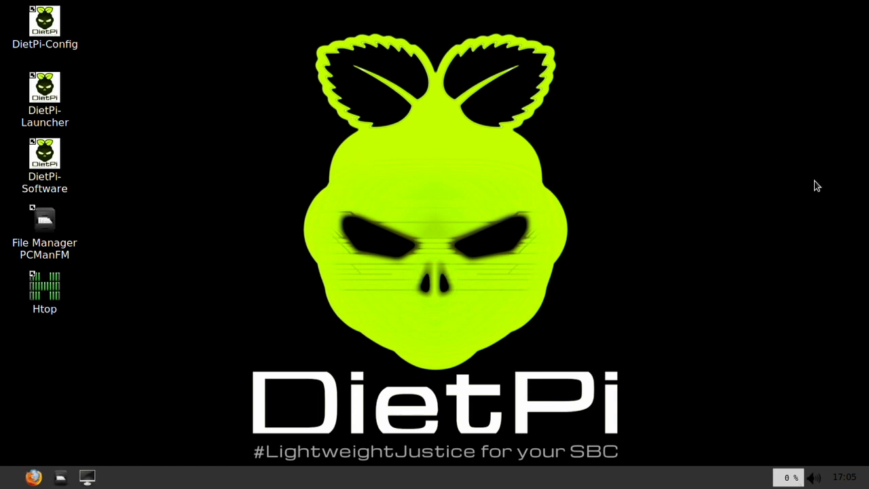
pyautogui.moveTo(233, 245)
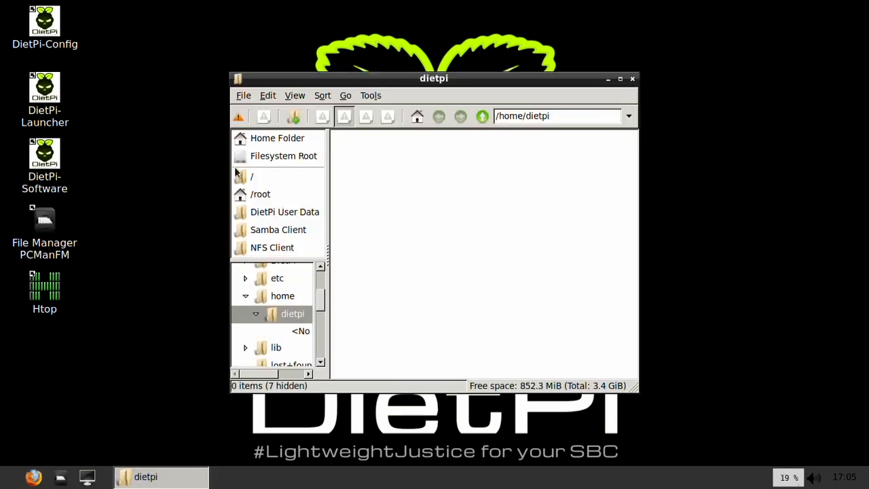
# Move the file manager window higher and run DietPi-Config in a terminal.
pyautogui.moveTo(433, 78); pyautogui.dragTo(409, 28)
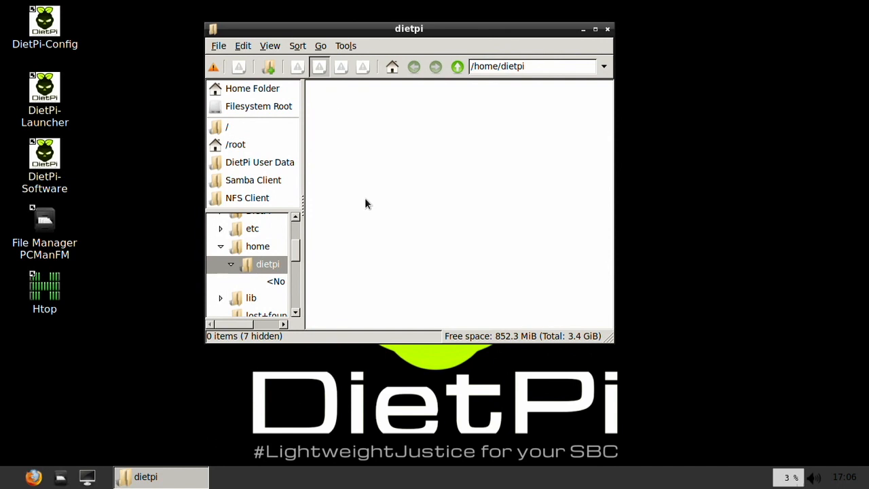
pyautogui.moveTo(20, 5)
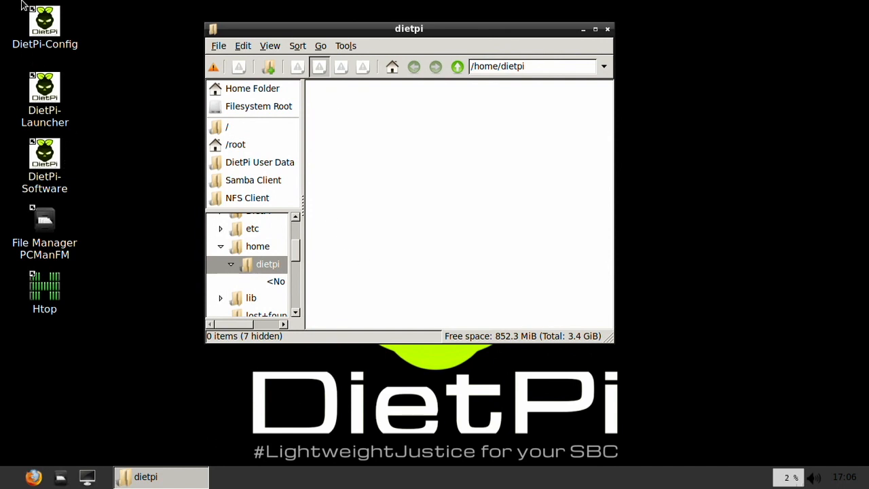
pyautogui.doubleClick(44, 21)
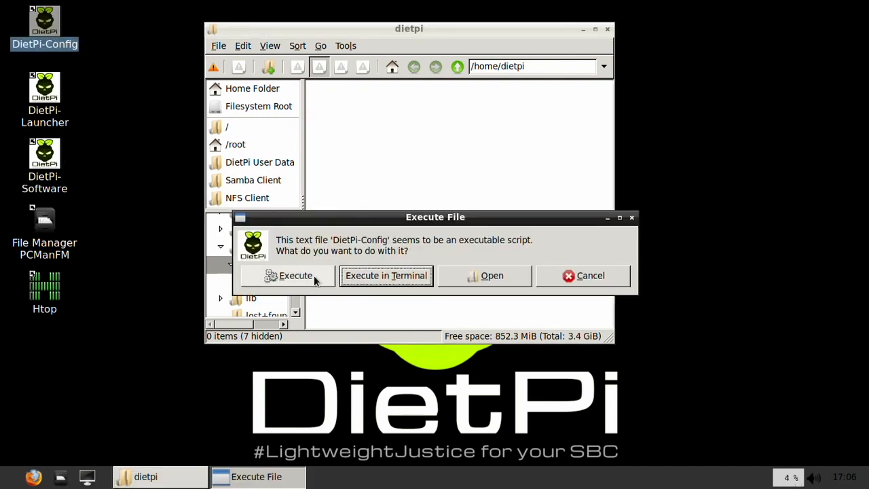
pyautogui.click(590, 275)
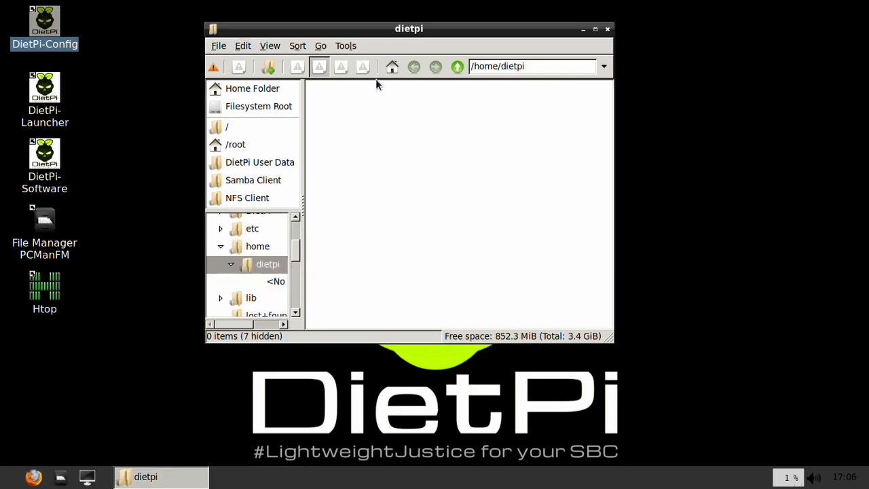
pyautogui.doubleClick(44, 27)
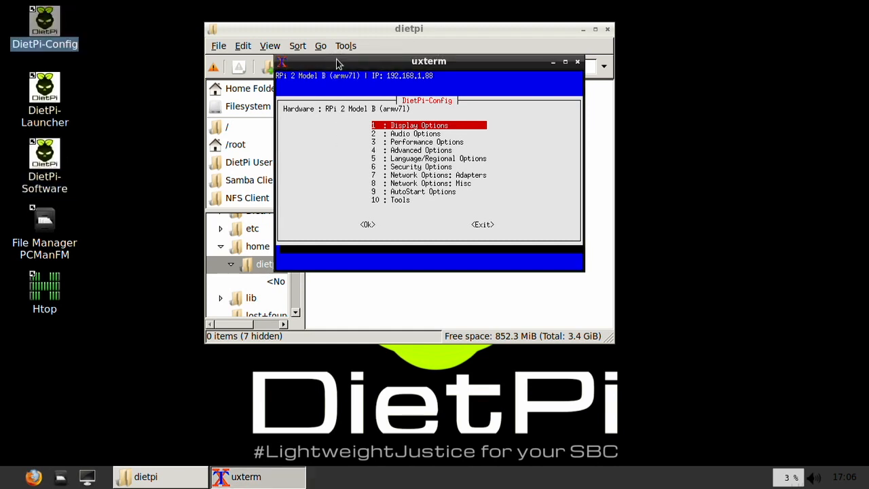
pyautogui.moveTo(333, 85)
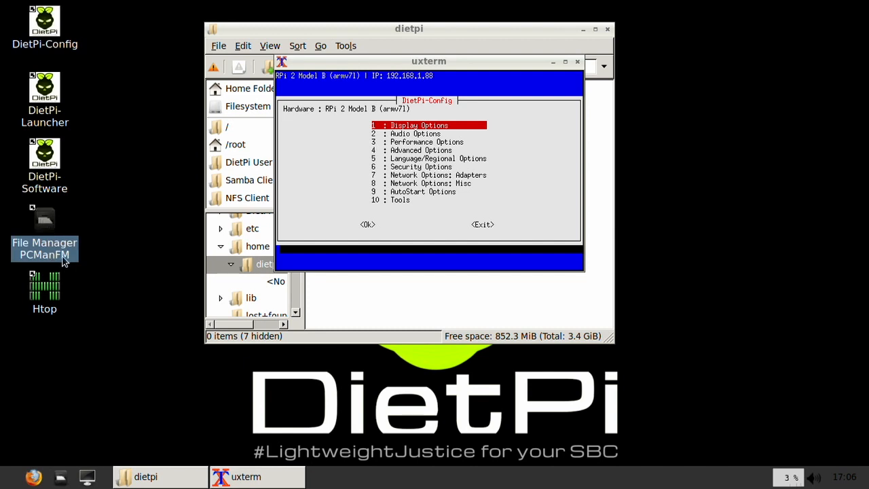
pyautogui.moveTo(388, 73)
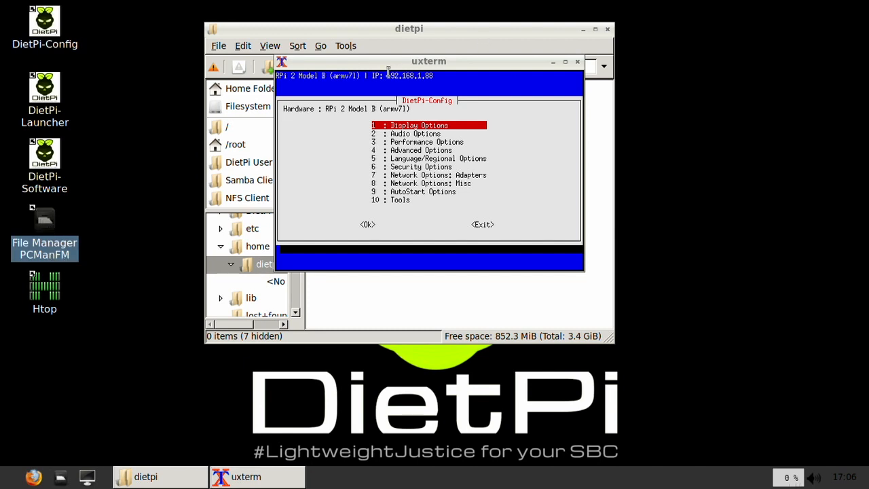
# Open a second PCManFM window showing the DietPi User Data folder.
pyautogui.doubleClick(44, 217)
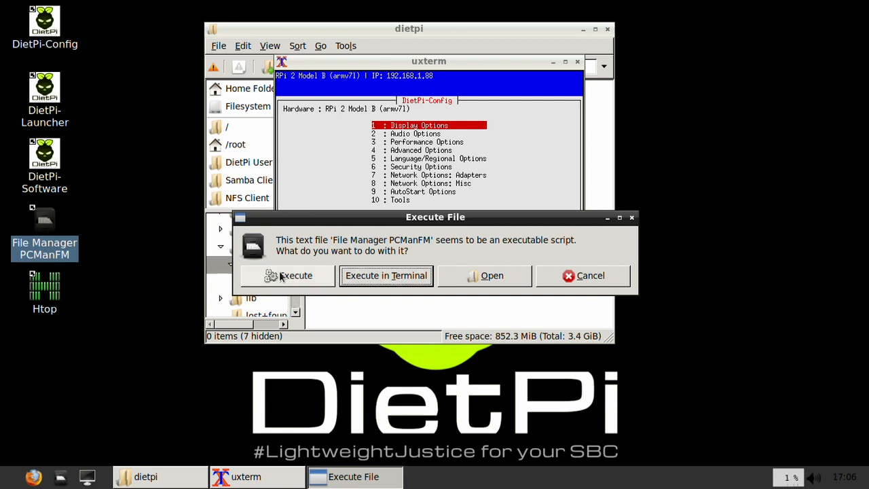
pyautogui.click(485, 275)
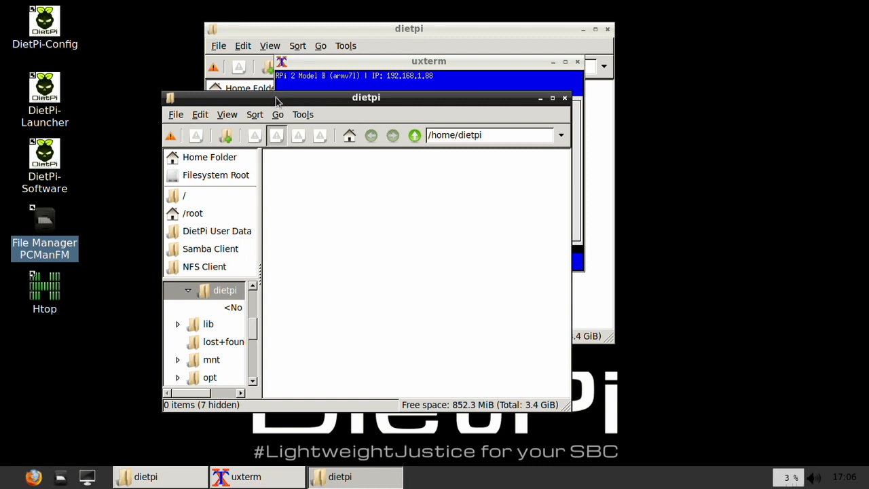
pyautogui.click(217, 231)
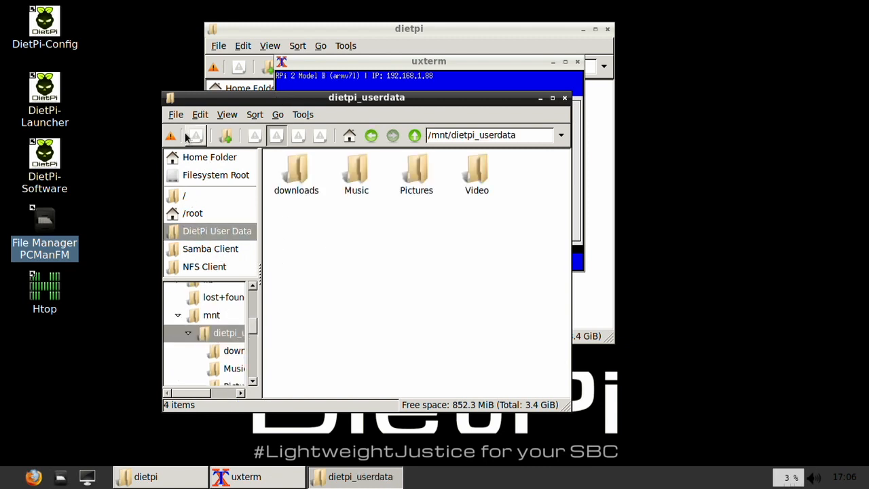
pyautogui.moveTo(134, 345)
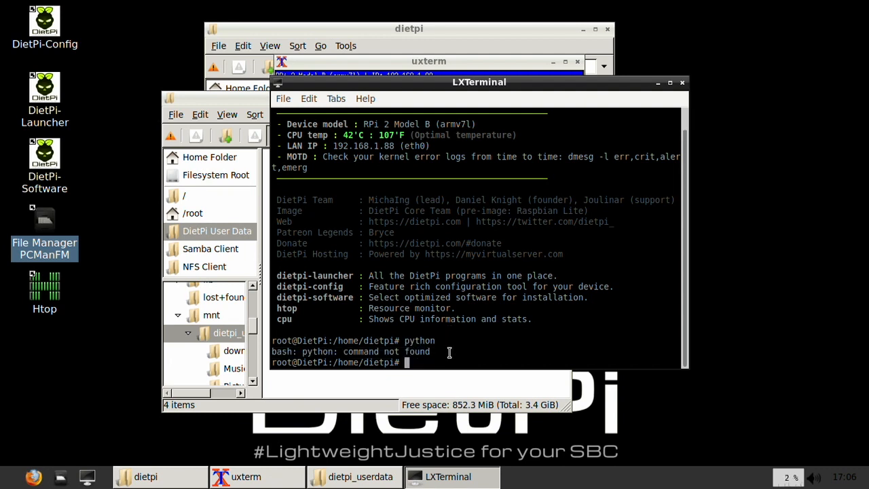
# Start python3 and run print("hi") to output hi.
pyautogui.write('p')
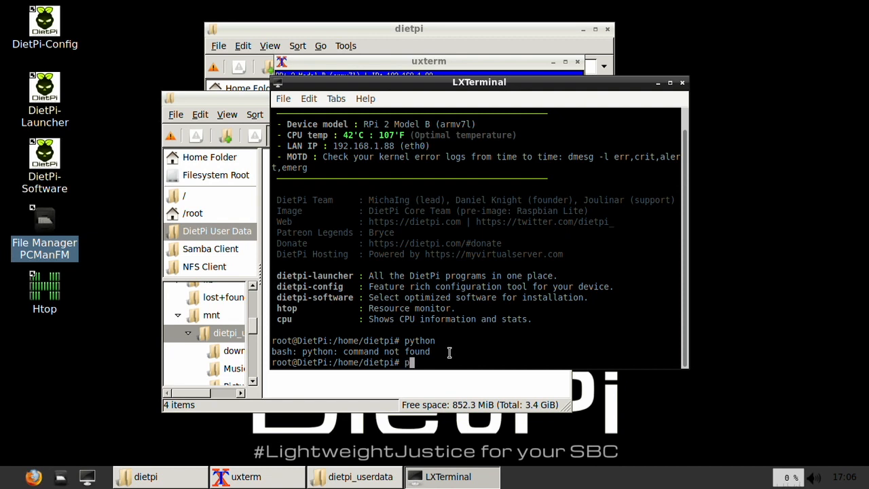
pyautogui.write('ython3')
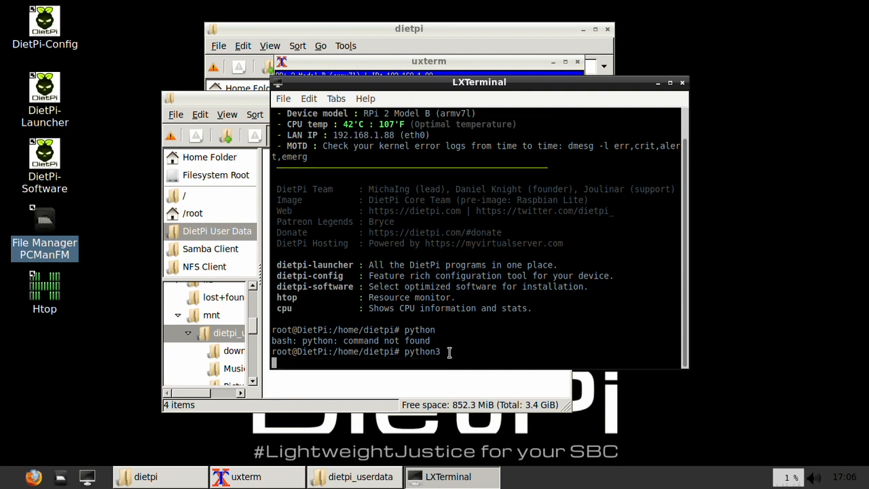
pyautogui.press('Return')
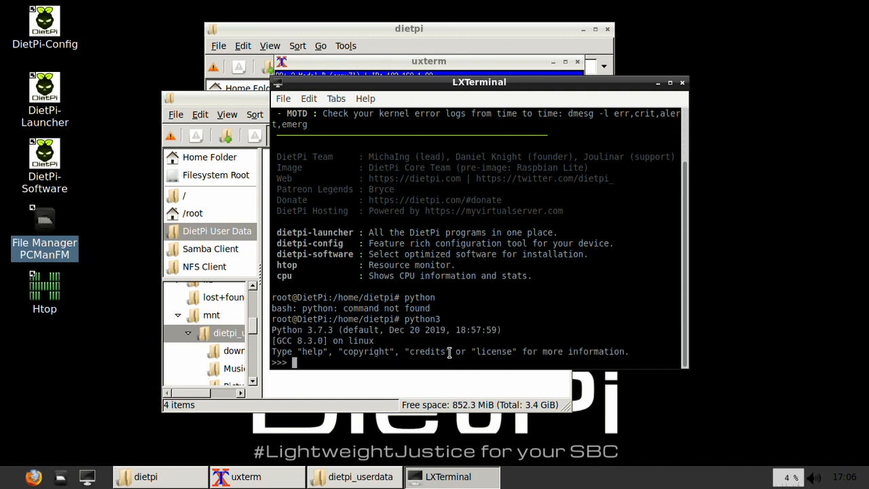
pyautogui.press('Return')
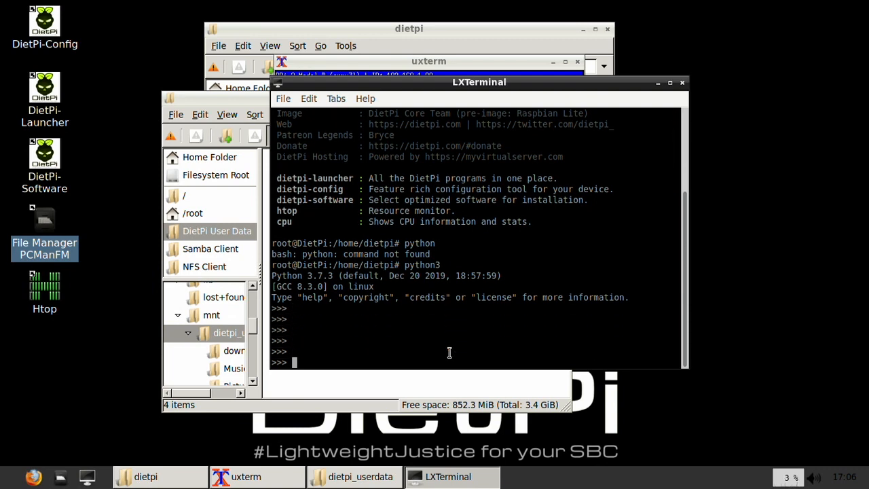
pyautogui.write('print')
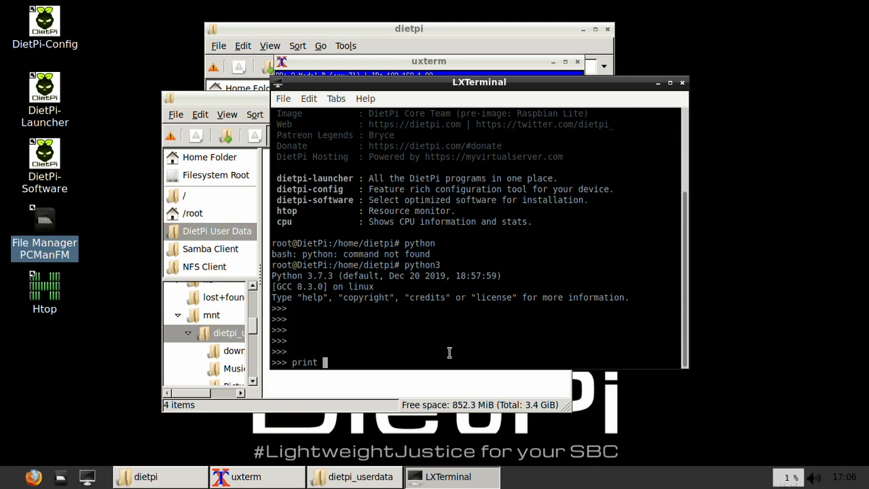
pyautogui.write('(')
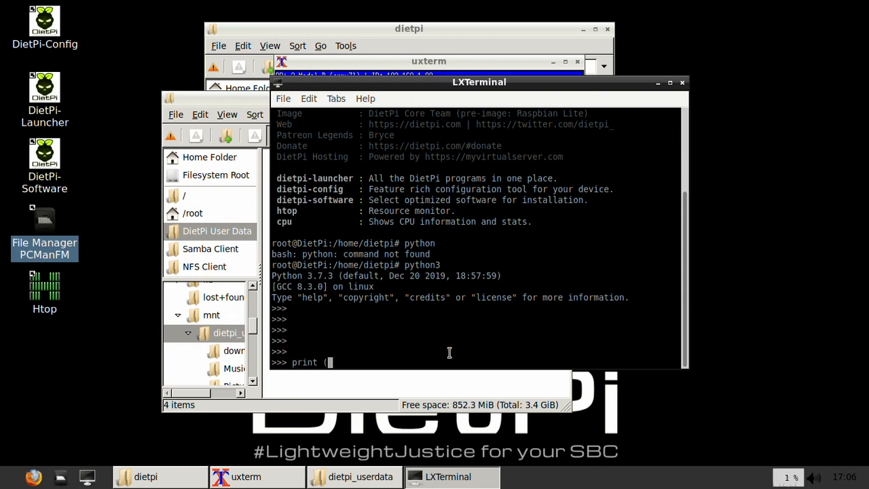
pyautogui.write('"hi')
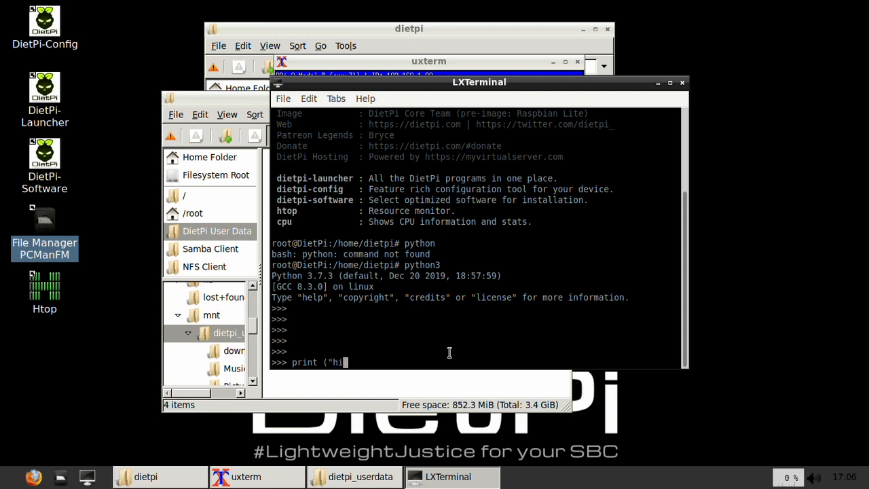
pyautogui.press('Return')
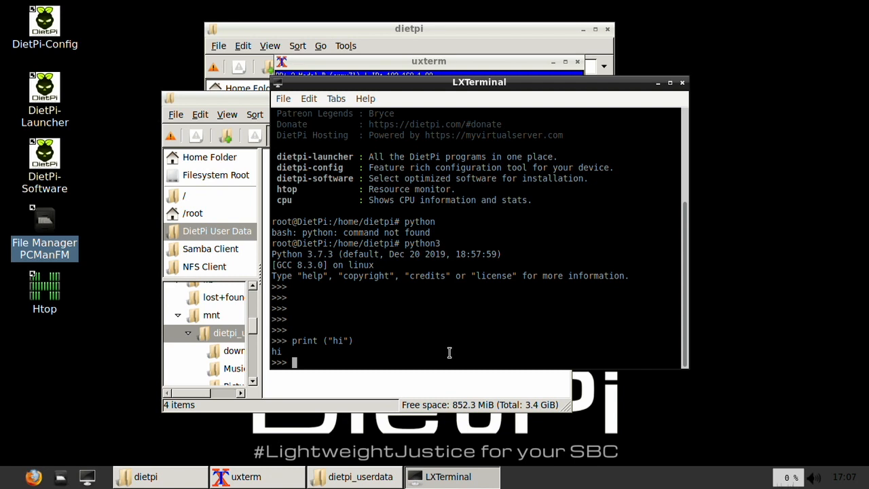
# Exit Python back to the shell and drag the terminal to the right.
pyautogui.write('exit')
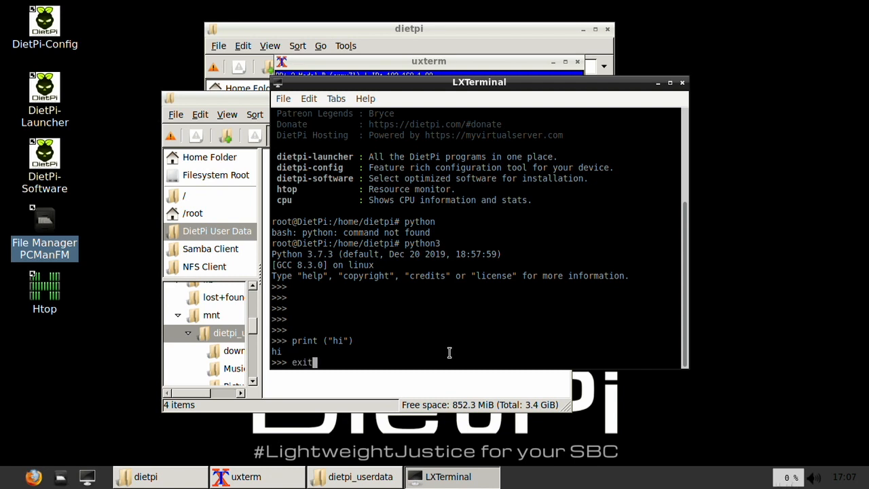
pyautogui.press('Return')
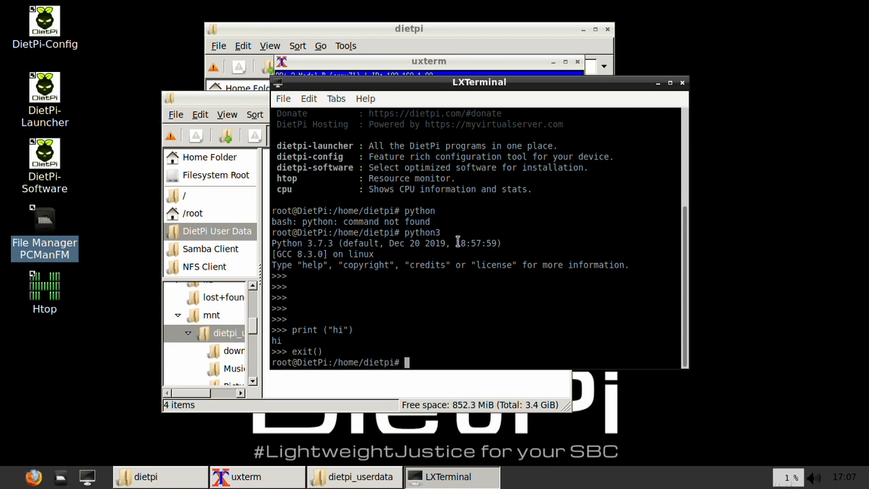
pyautogui.moveTo(479, 82); pyautogui.dragTo(642, 50)
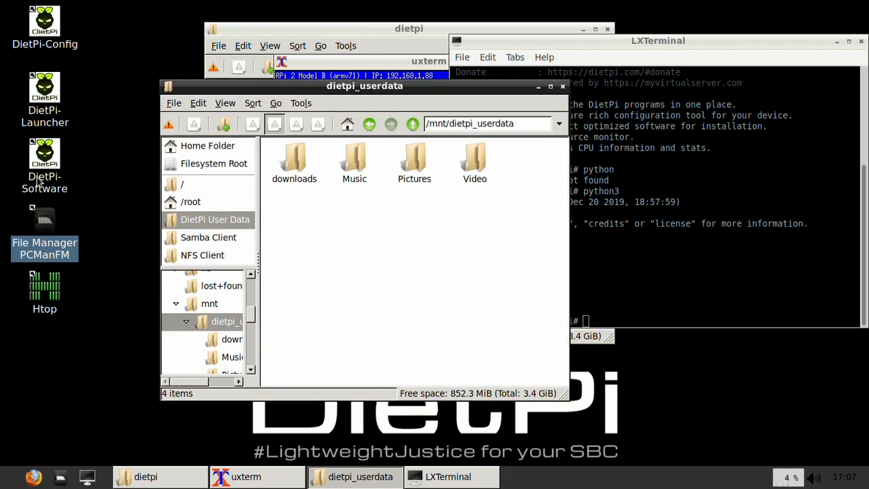
# Run DietPi-Software in a terminal, dismiss the notice, and scroll the software list.
pyautogui.doubleClick(44, 156)
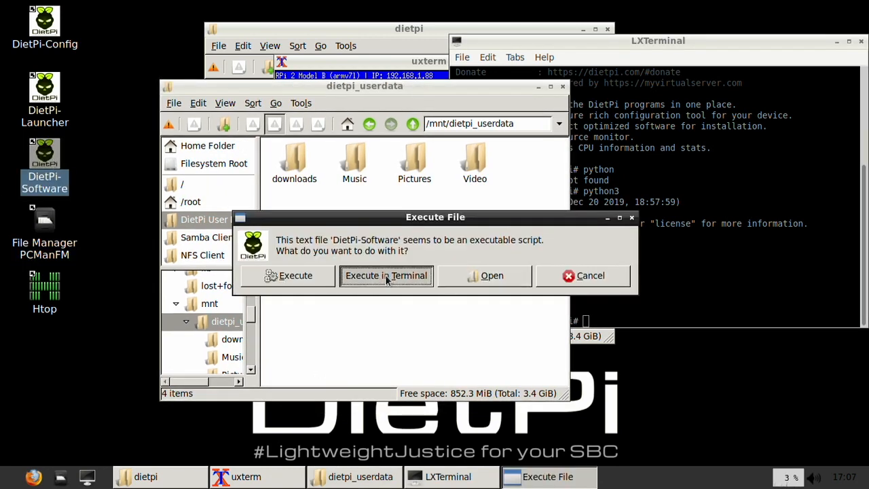
pyautogui.click(386, 275)
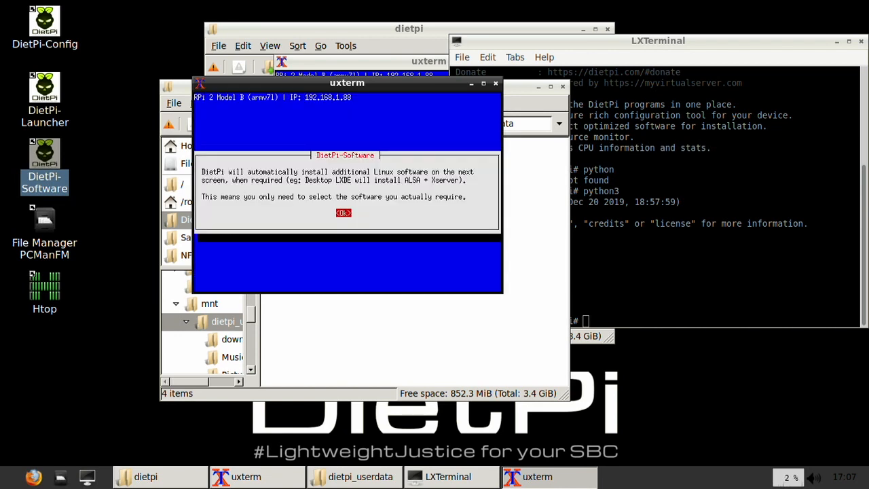
pyautogui.click(343, 212)
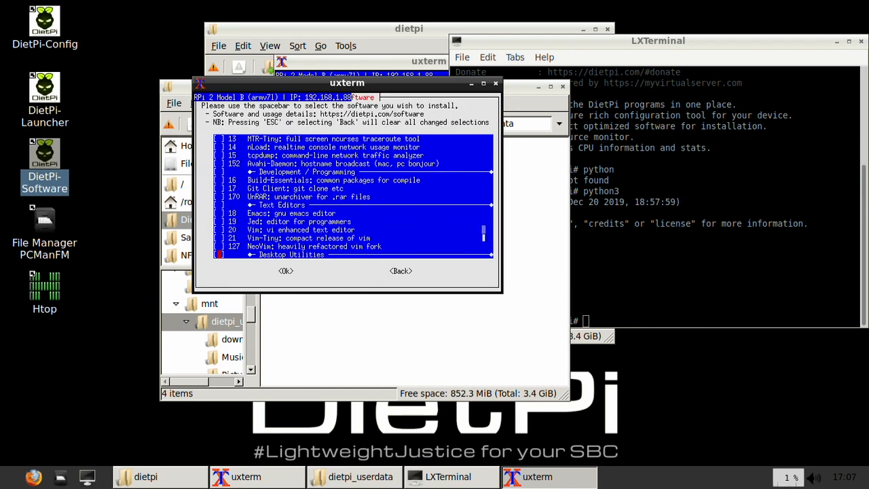
pyautogui.scroll(-3)
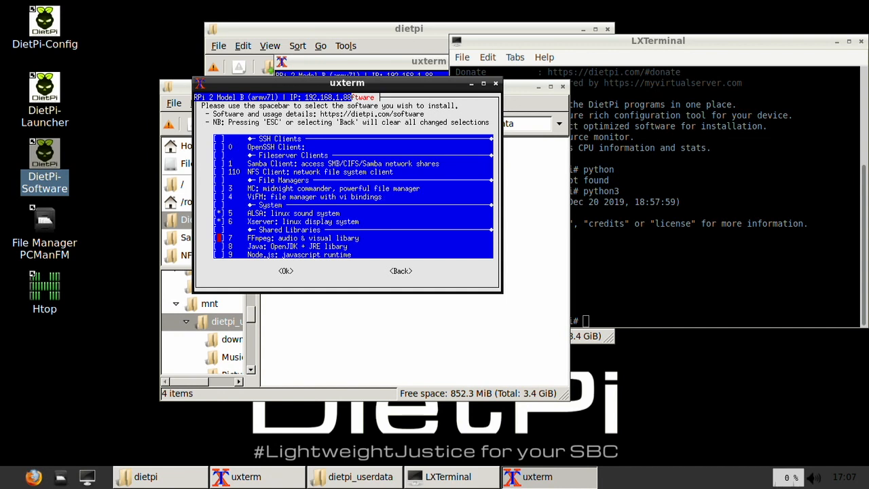
pyautogui.scroll(-3)
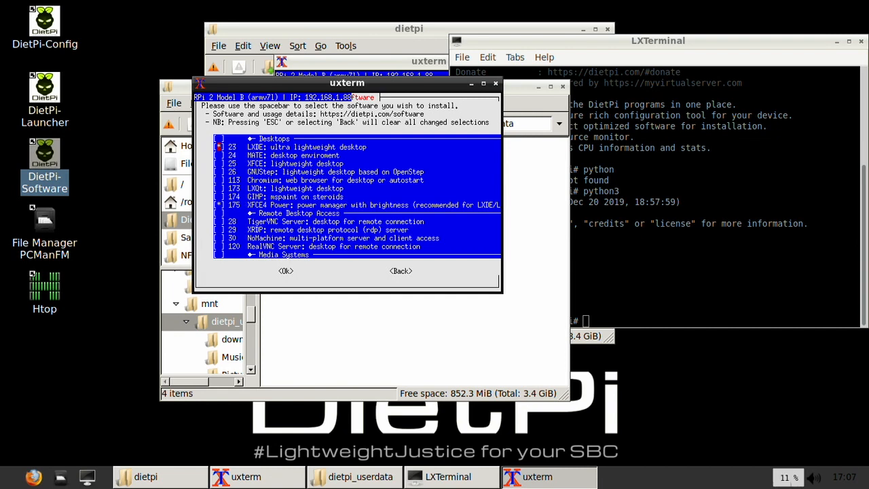
pyautogui.scroll(-3)
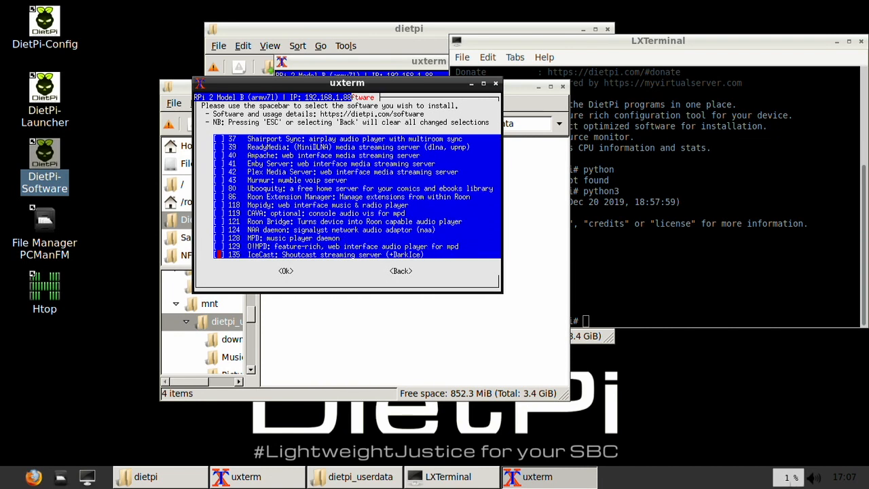
pyautogui.scroll(-3)
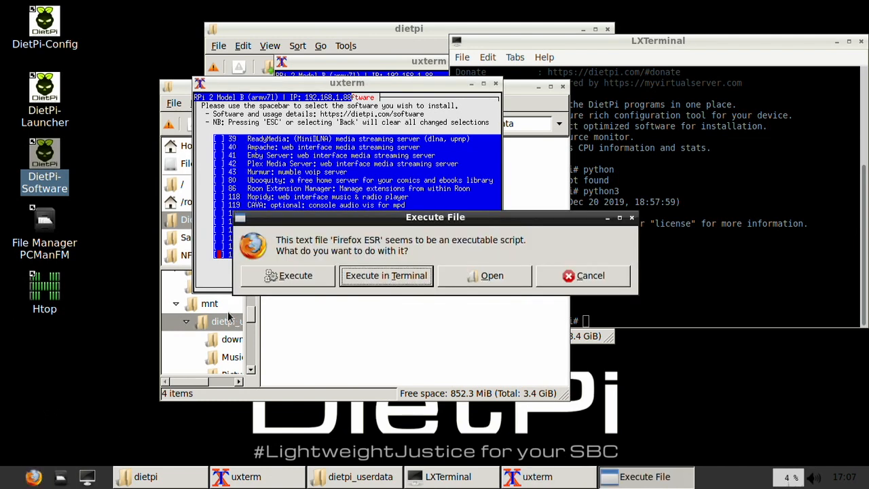
# Launch Firefox ESR and browse its Privacy Notice and New Tab pages.
pyautogui.click(582, 275)
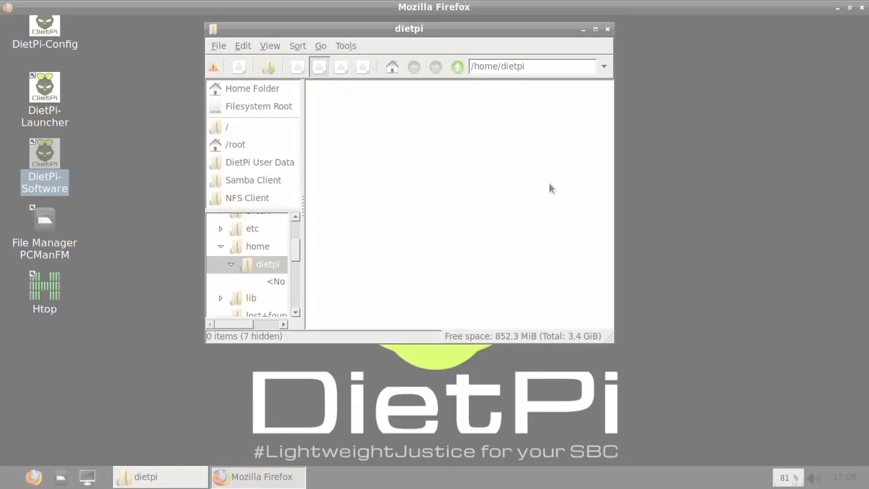
pyautogui.click(258, 476)
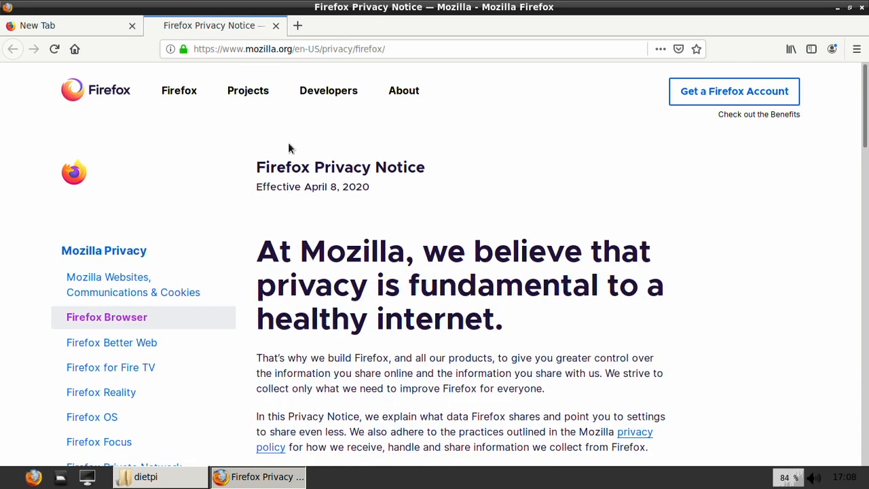
pyautogui.scroll(-3)
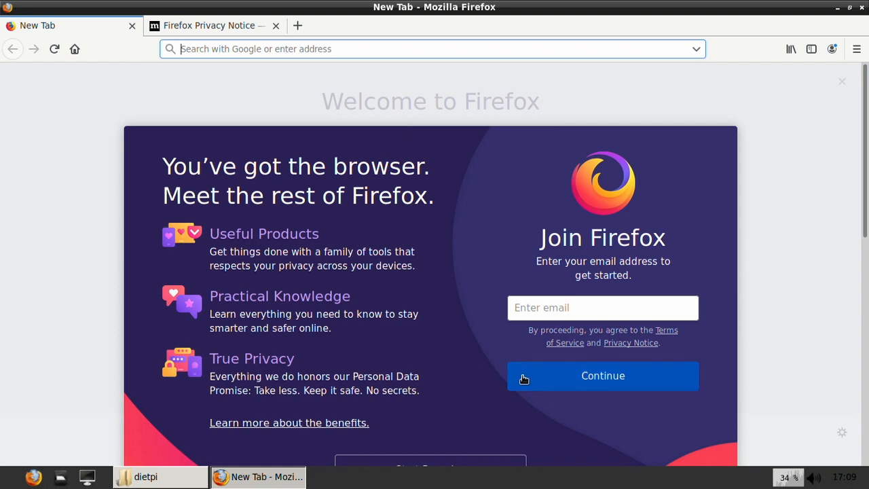
pyautogui.moveTo(384, 478)
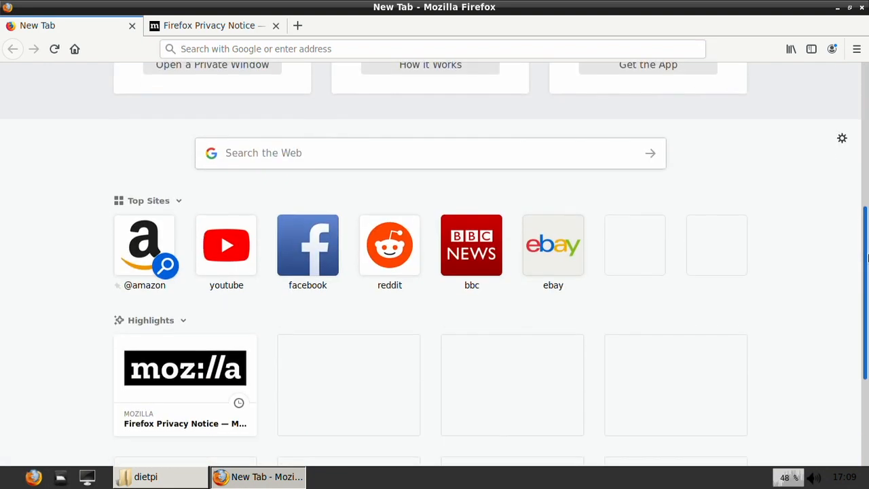
pyautogui.scroll(3)
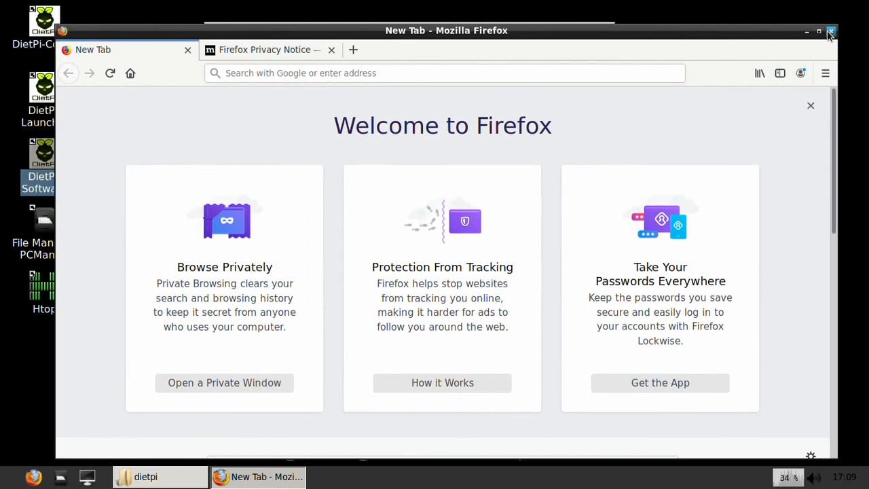
# Quit Firefox, confirming closure of both open tabs.
pyautogui.click(832, 31)
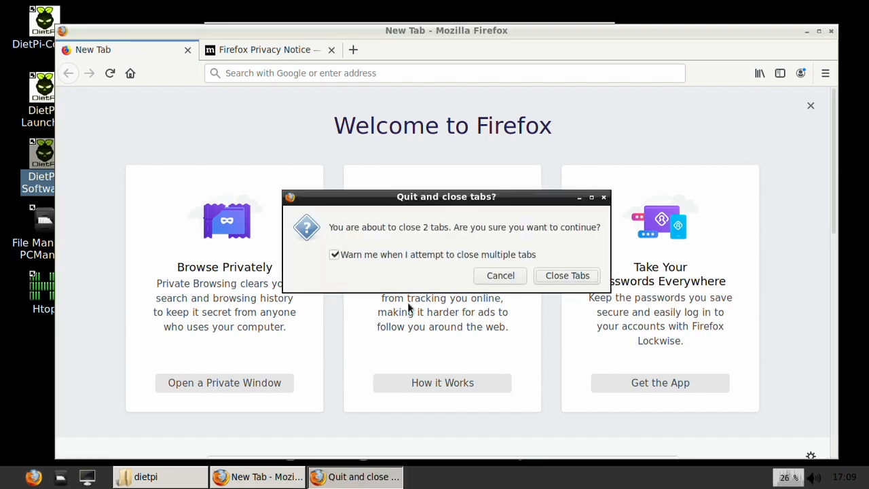
pyautogui.click(567, 275)
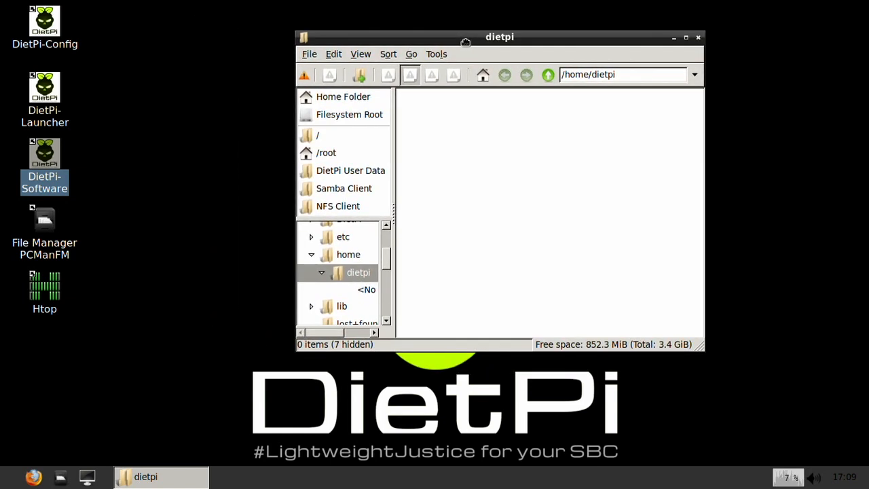
# Drag the dietpi home folder window's title bar to a new desktop position.
pyautogui.moveTo(499, 36); pyautogui.dragTo(521, 37)
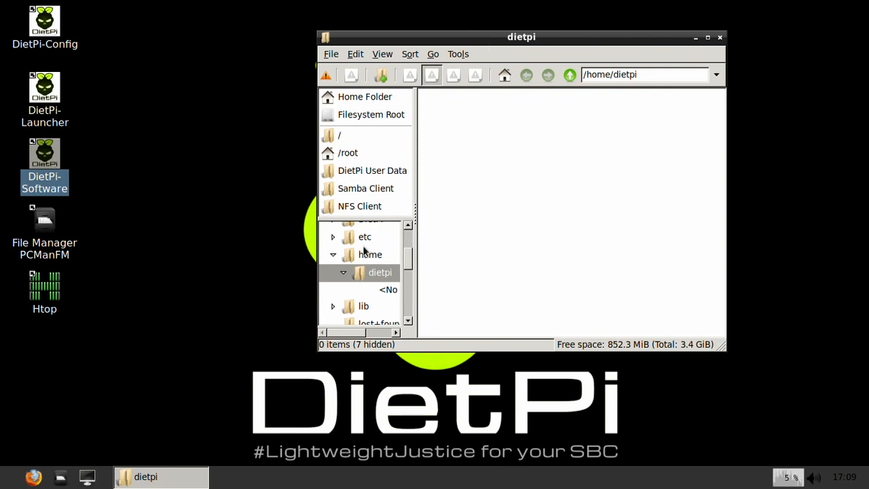
pyautogui.moveTo(323, 203)
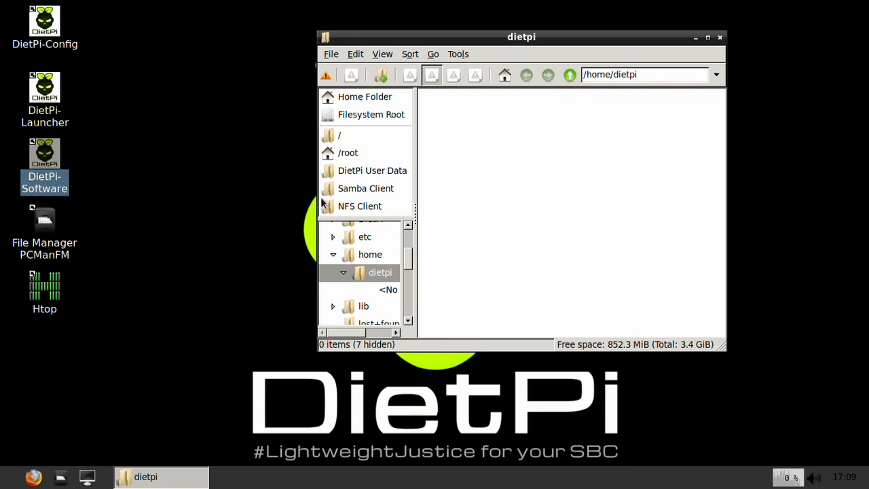
pyautogui.moveTo(589, 190)
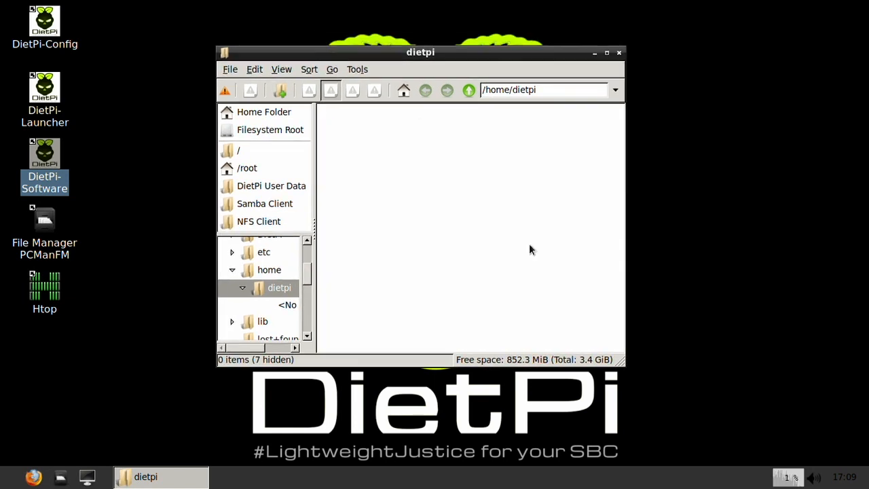
pyautogui.moveTo(621, 204)
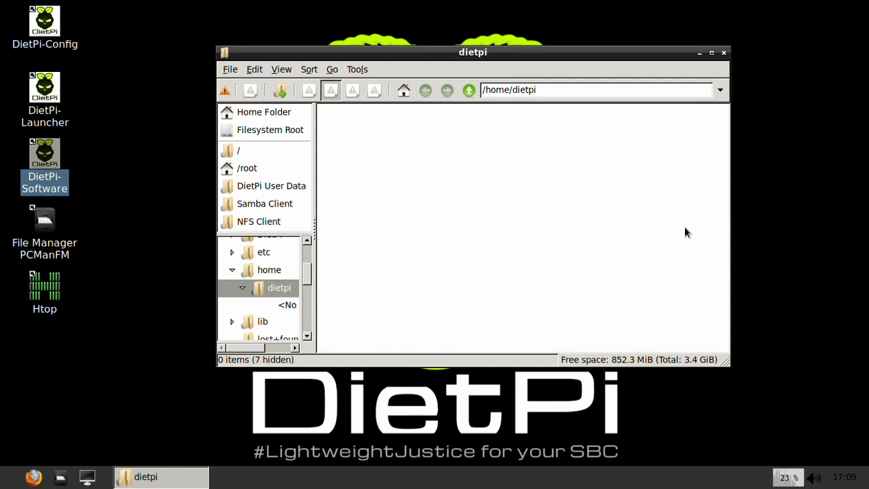
pyautogui.moveTo(485, 124)
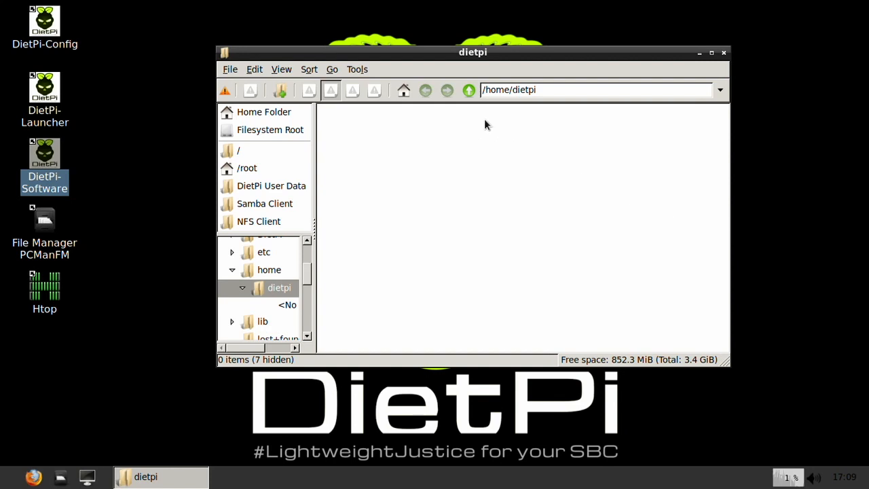
pyautogui.moveTo(170, 245)
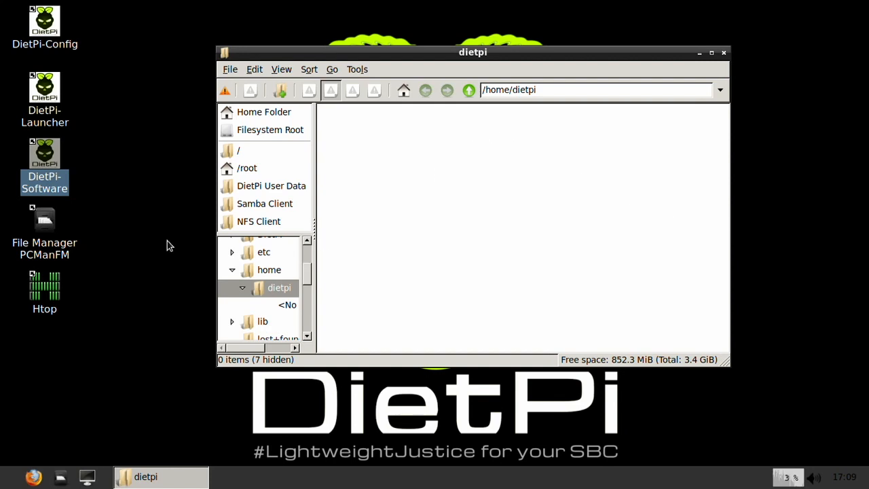